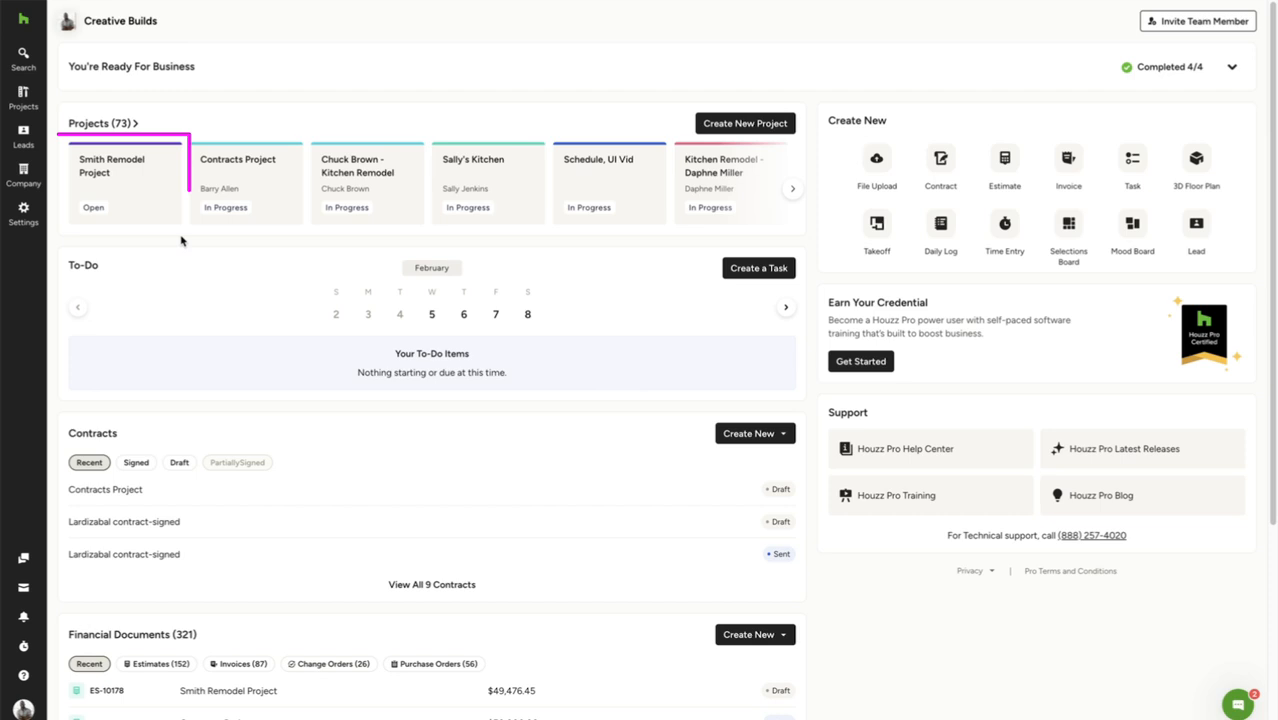
# Look over the Smith Remodel Project's contracts list and return to the company home dashboard.
pyautogui.click(111, 180)
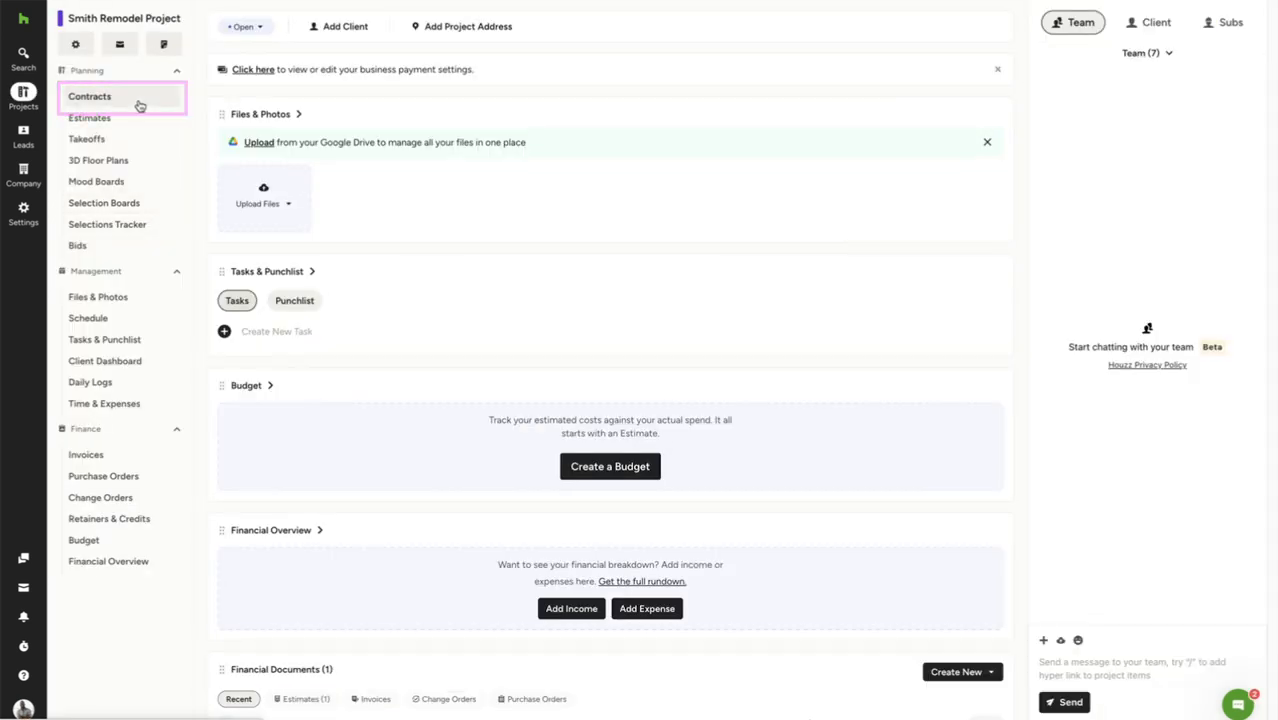
pyautogui.click(91, 96)
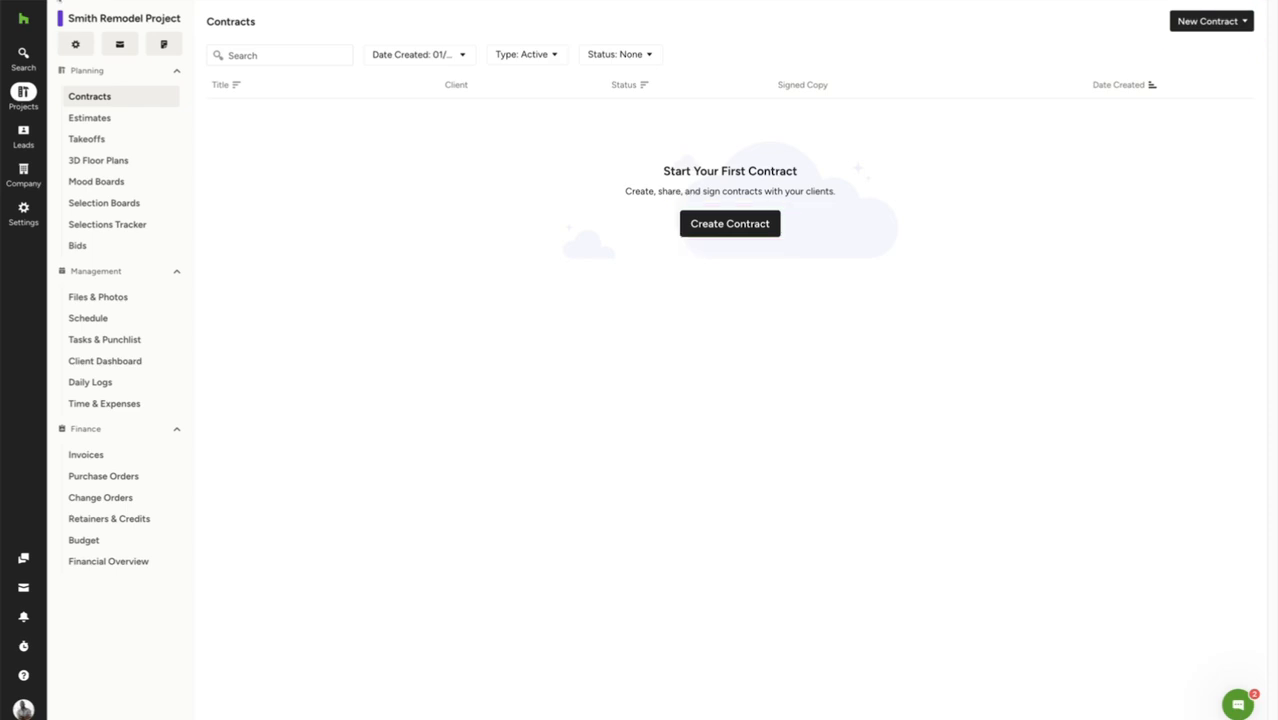
pyautogui.click(22, 56)
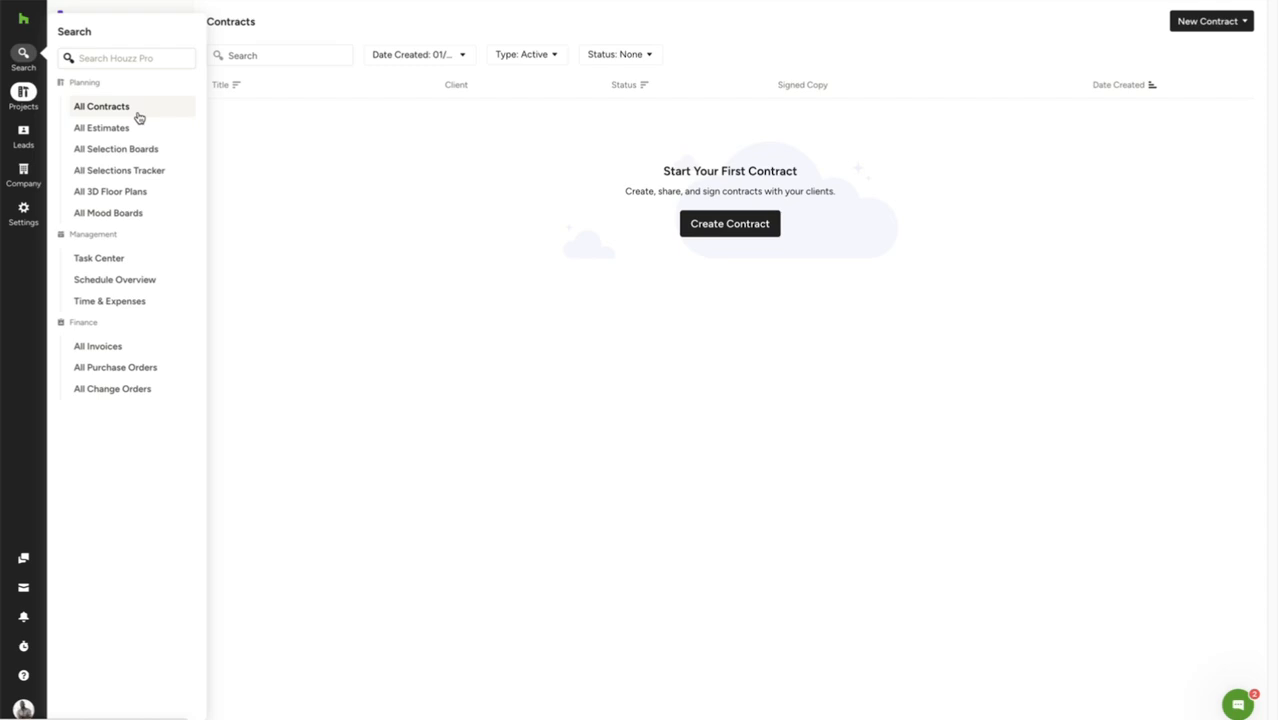
pyautogui.click(101, 106)
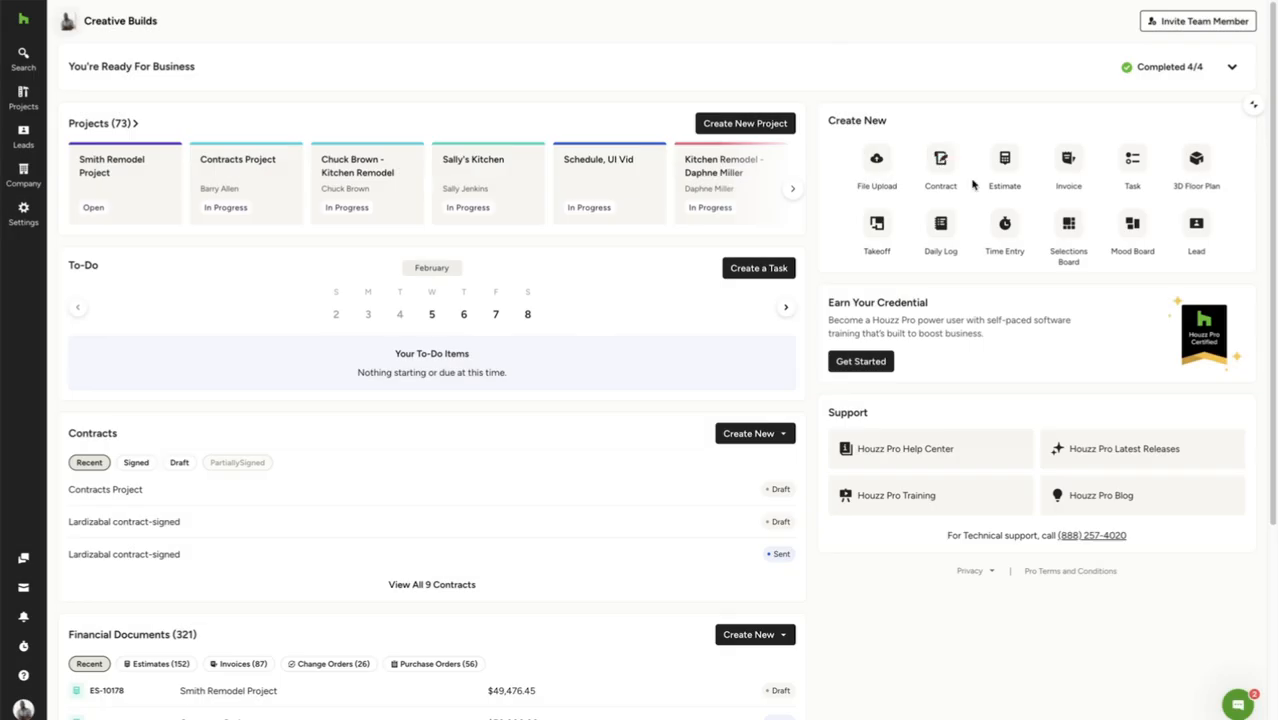
# Create a new contract from scratch assigned to the existing Smith Remodel Project.
pyautogui.click(940, 158)
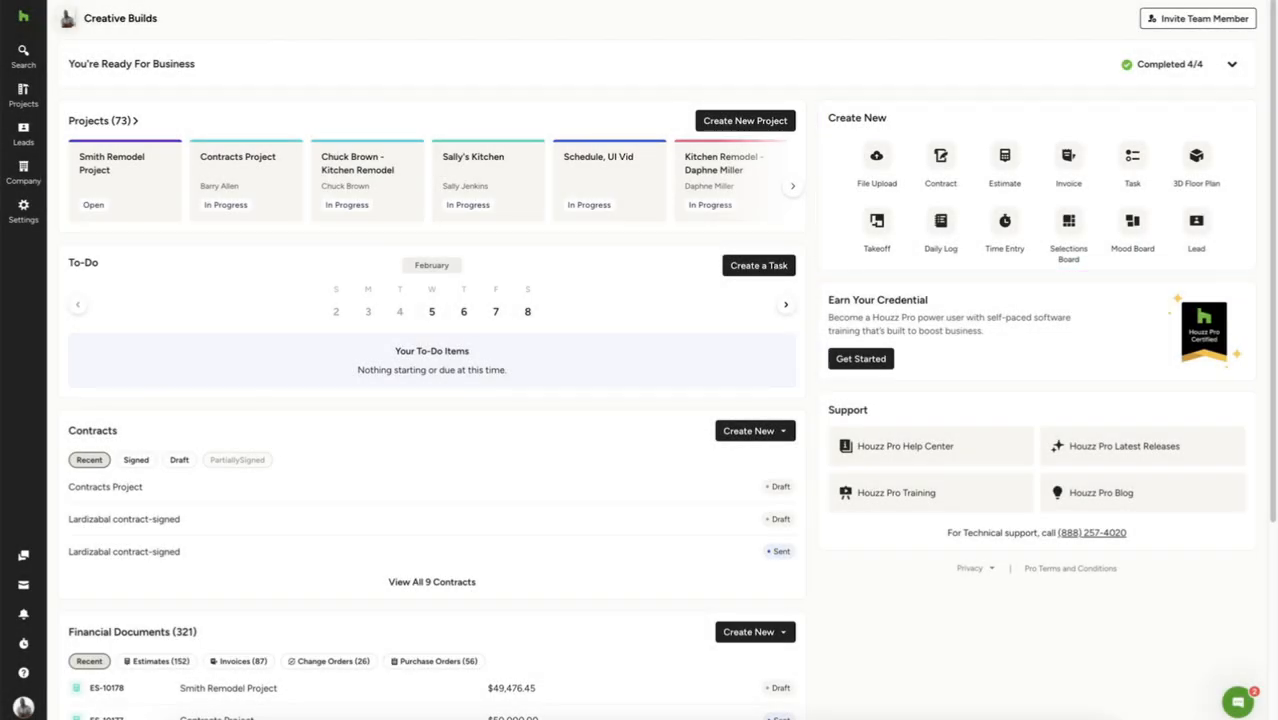
pyautogui.click(940, 158)
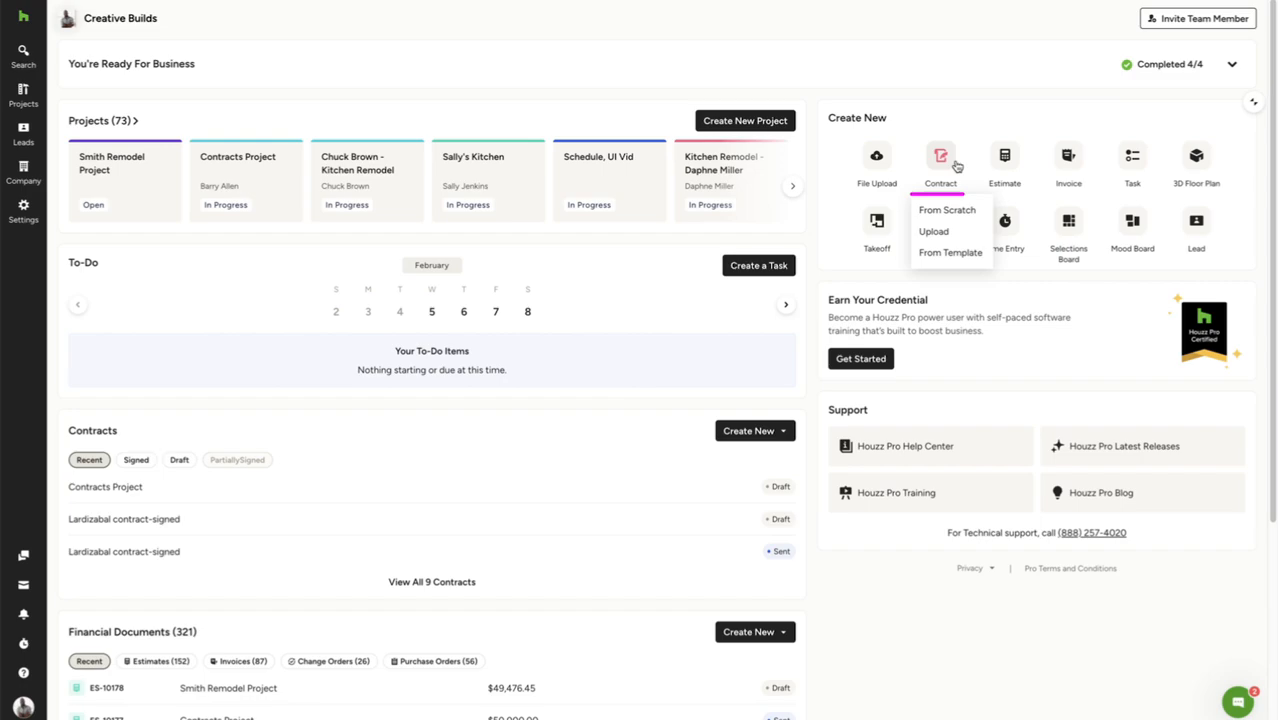
pyautogui.click(947, 210)
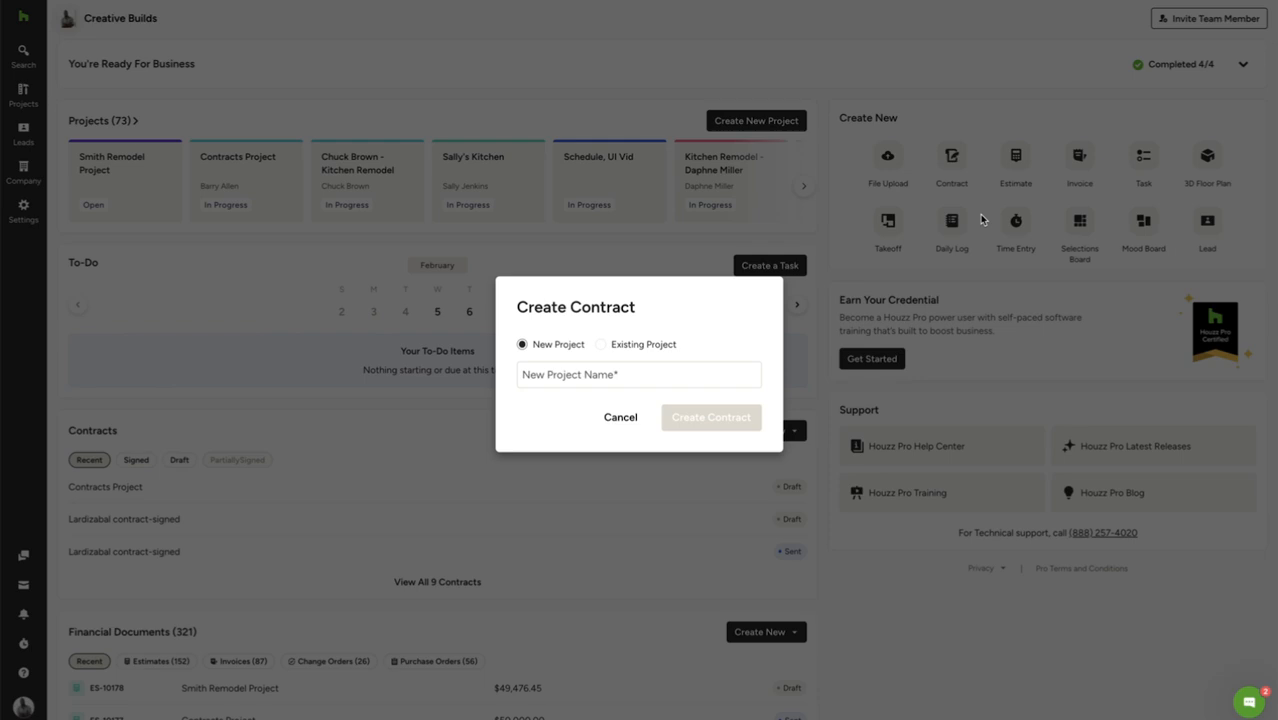
pyautogui.moveTo(603, 350)
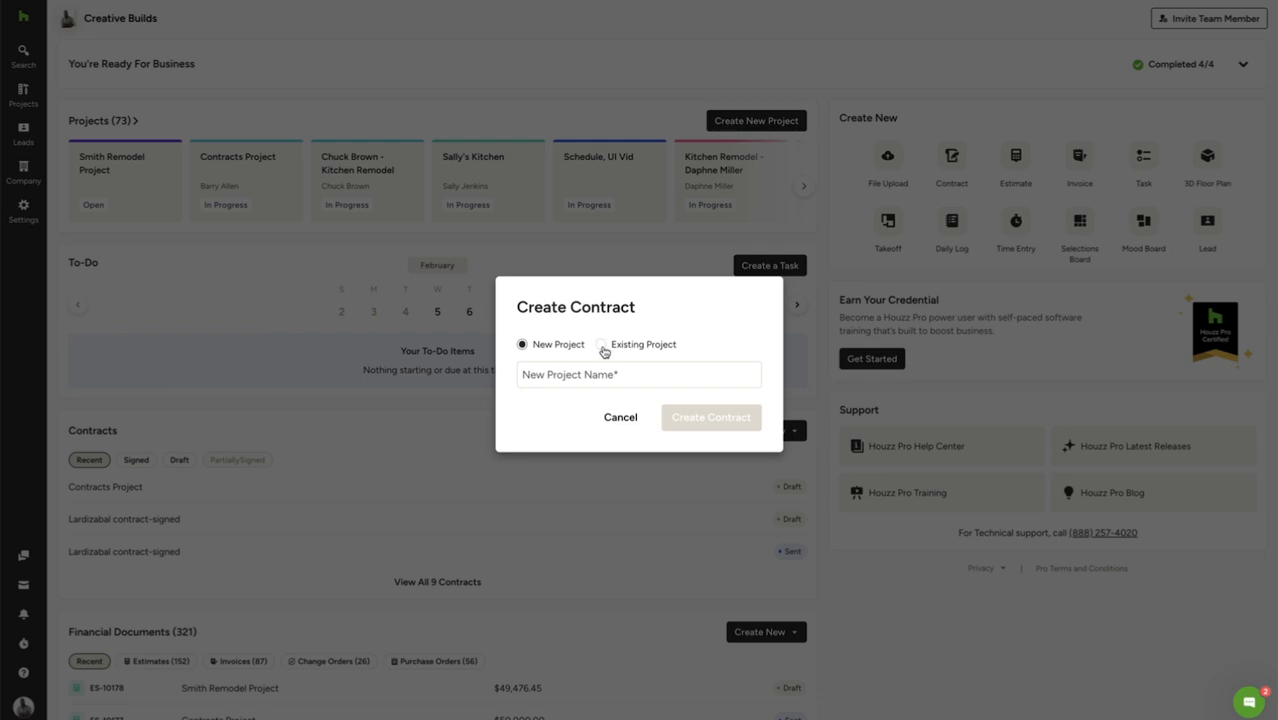
pyautogui.click(604, 344)
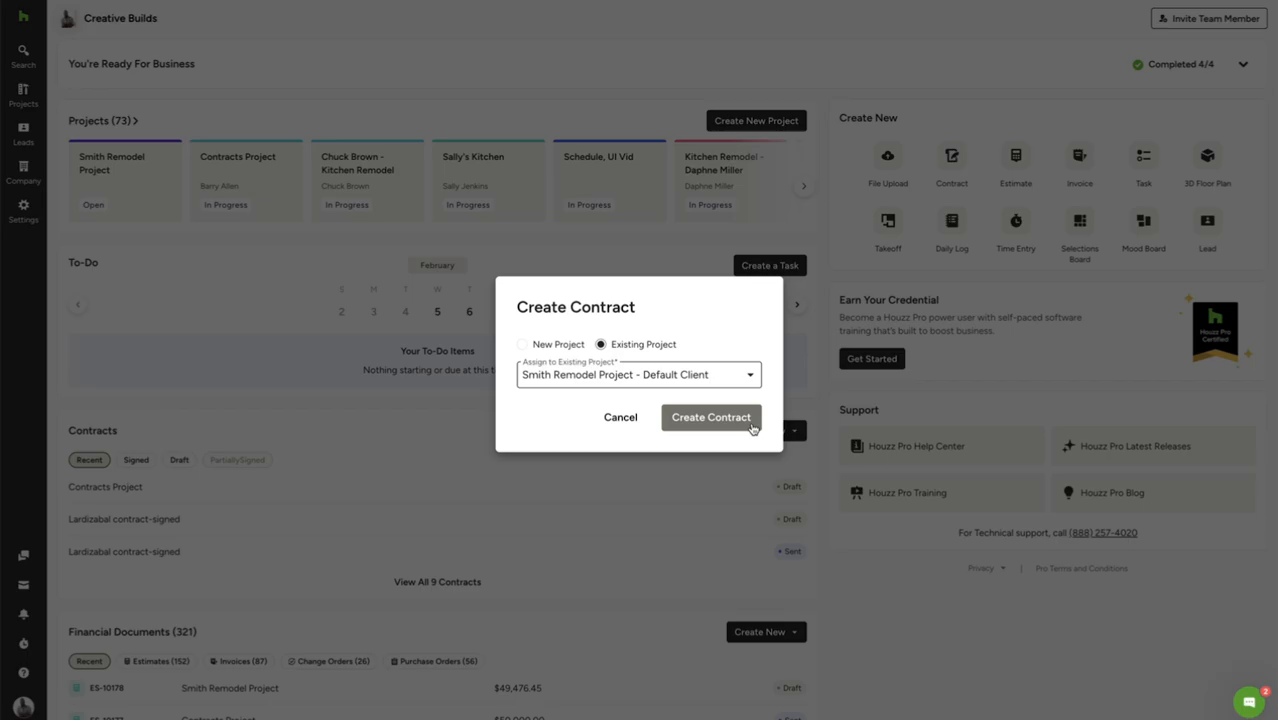
pyautogui.click(711, 417)
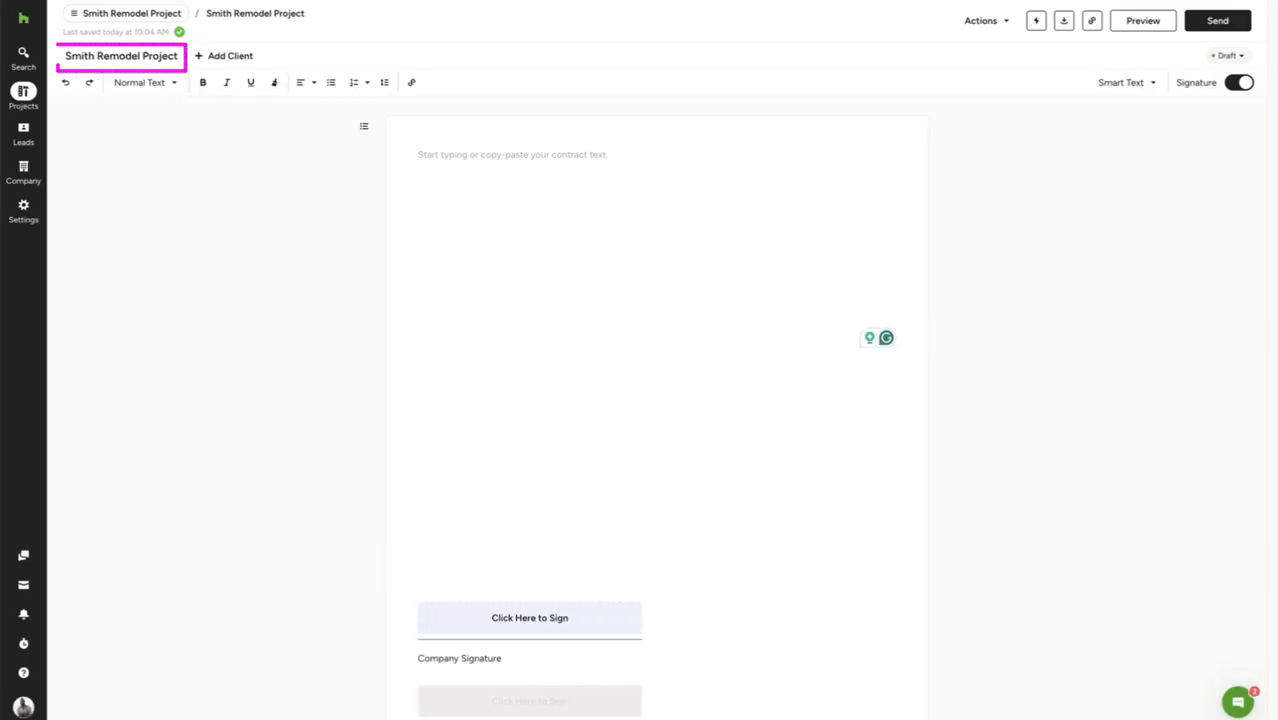
# Edit the contract title and add Barry Allen as the client contact with his email, then save.
pyautogui.click(122, 55)
pyautogui.write(' - Contract')
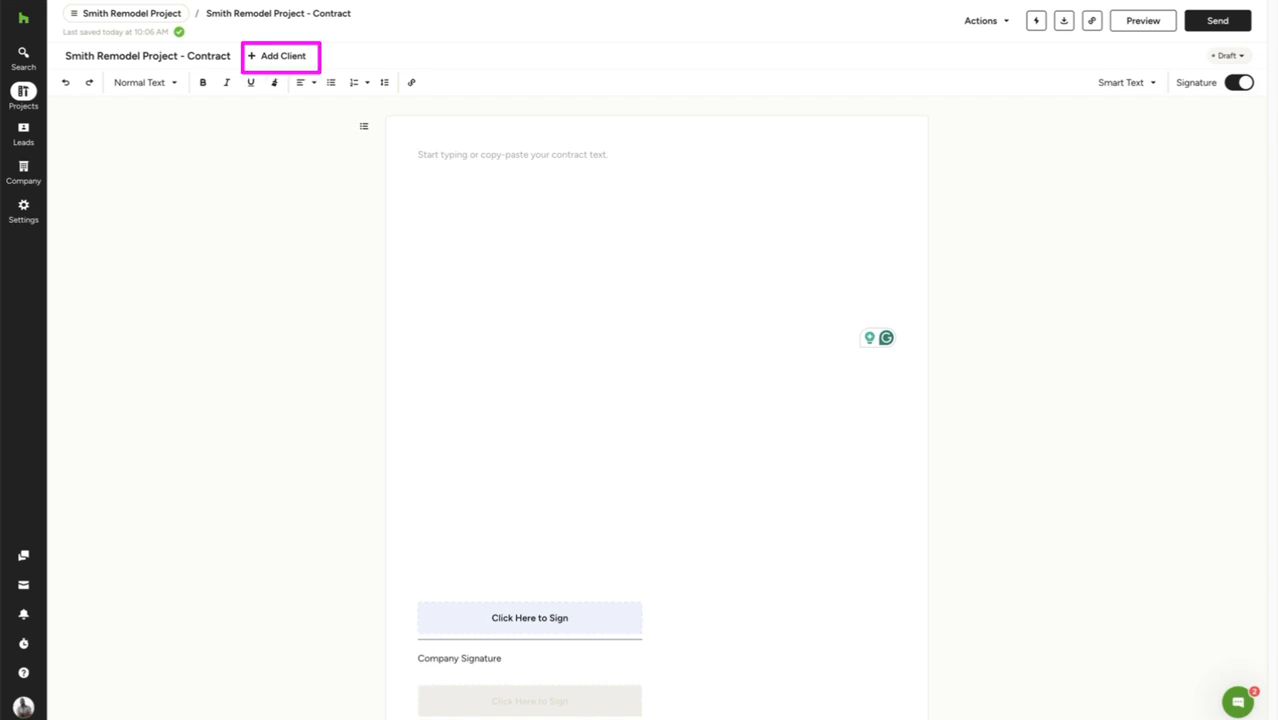
pyautogui.click(283, 55)
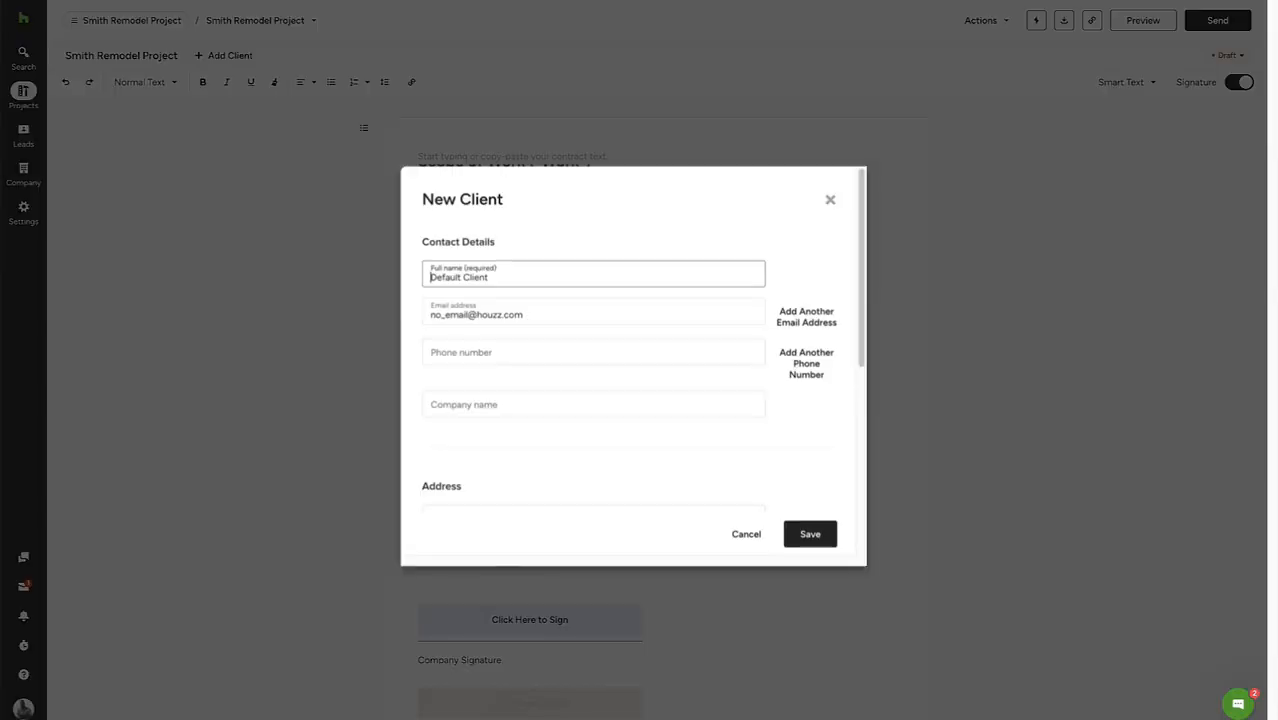
pyautogui.write('Barry Allen')
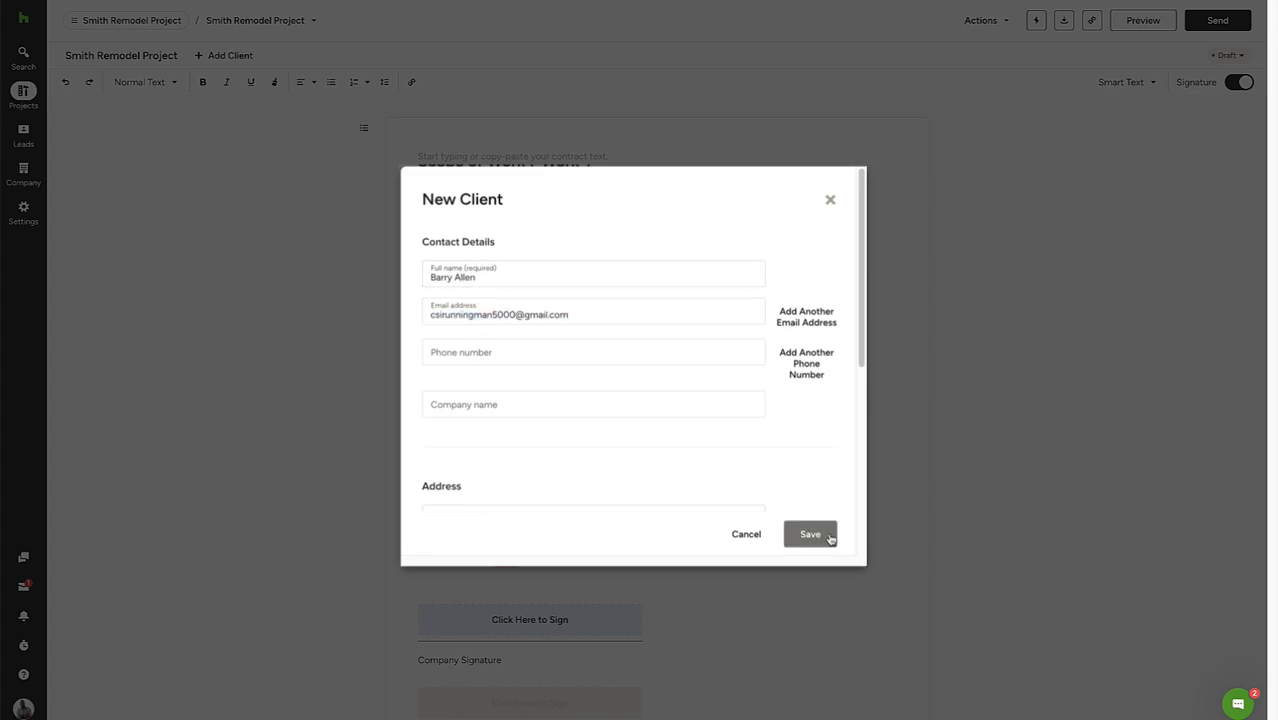
pyautogui.click(810, 534)
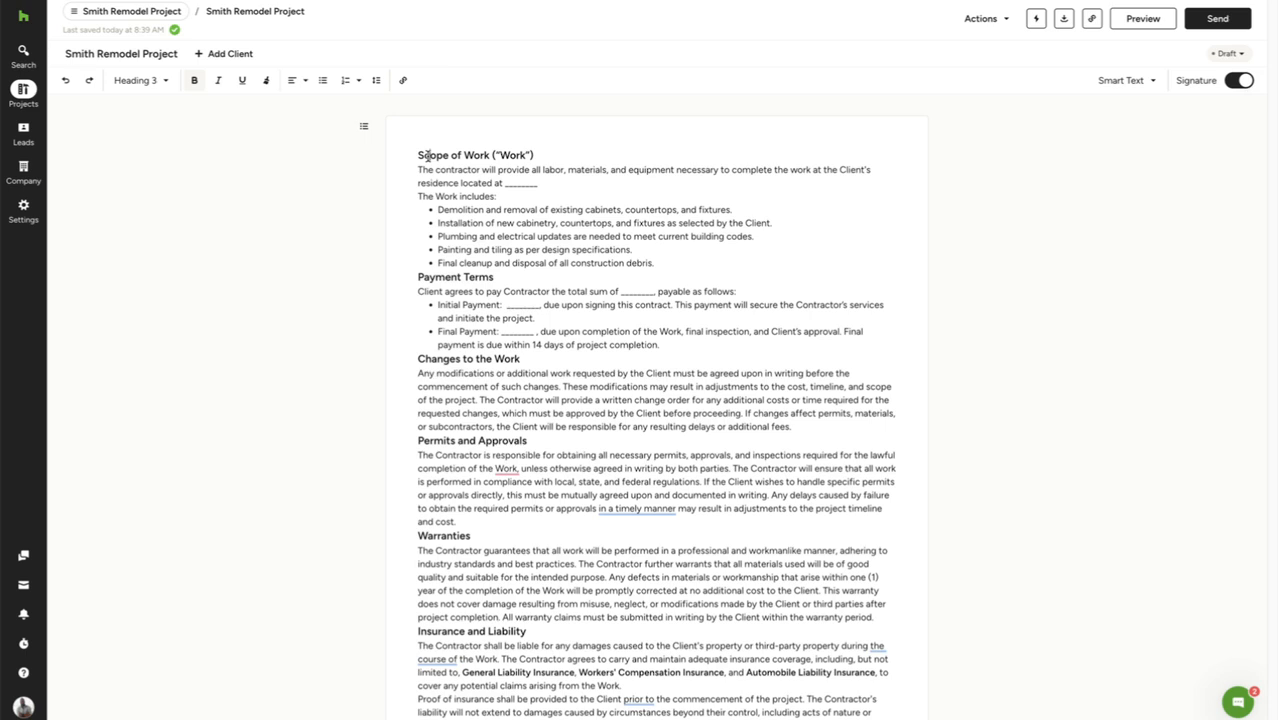
# Make Scope of Work a Heading 1, emphasise 'contractor', center the opening paragraph and bullet the work items.
pyautogui.click(140, 81)
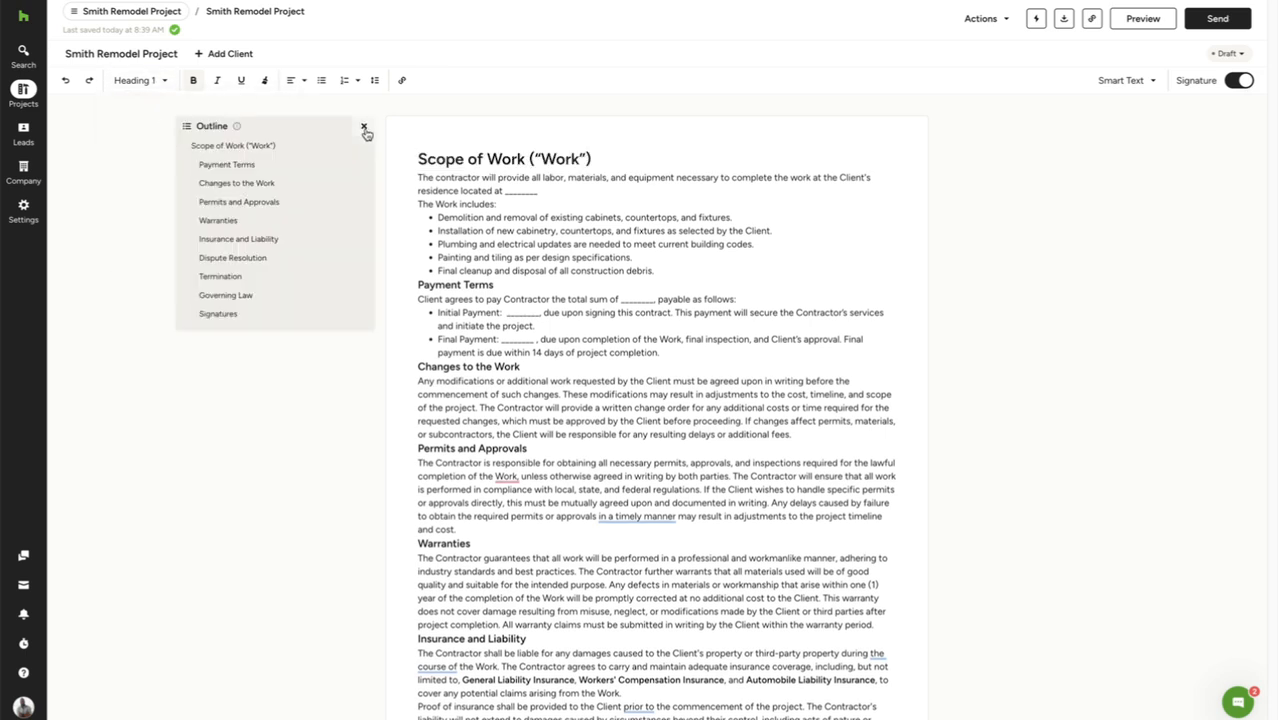
pyautogui.click(362, 128)
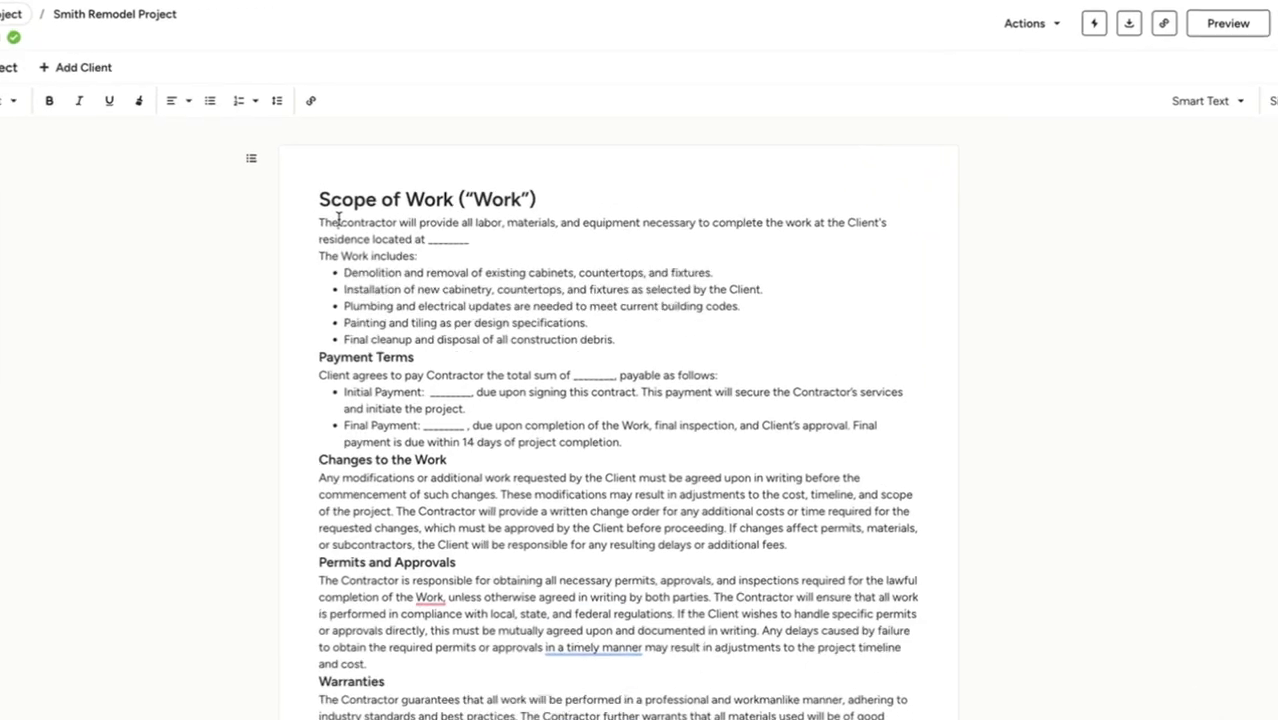
pyautogui.doubleClick(350, 222)
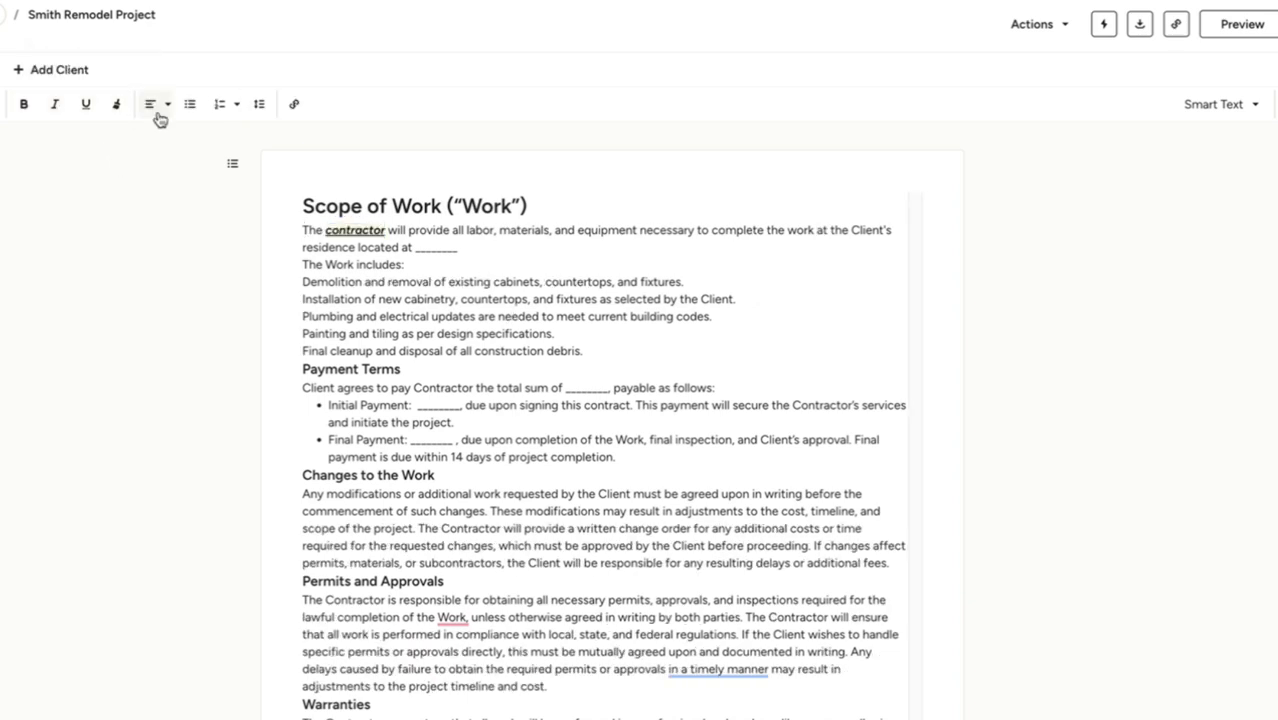
pyautogui.click(150, 103)
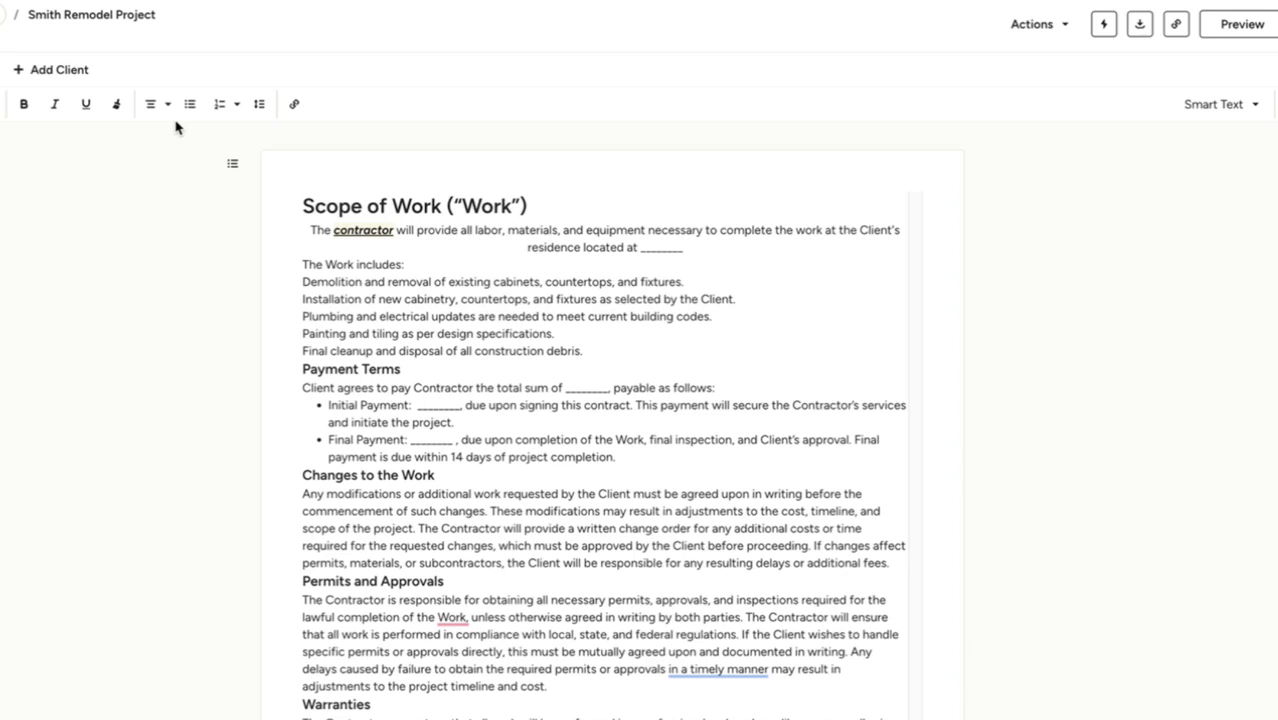
pyautogui.moveTo(190, 104)
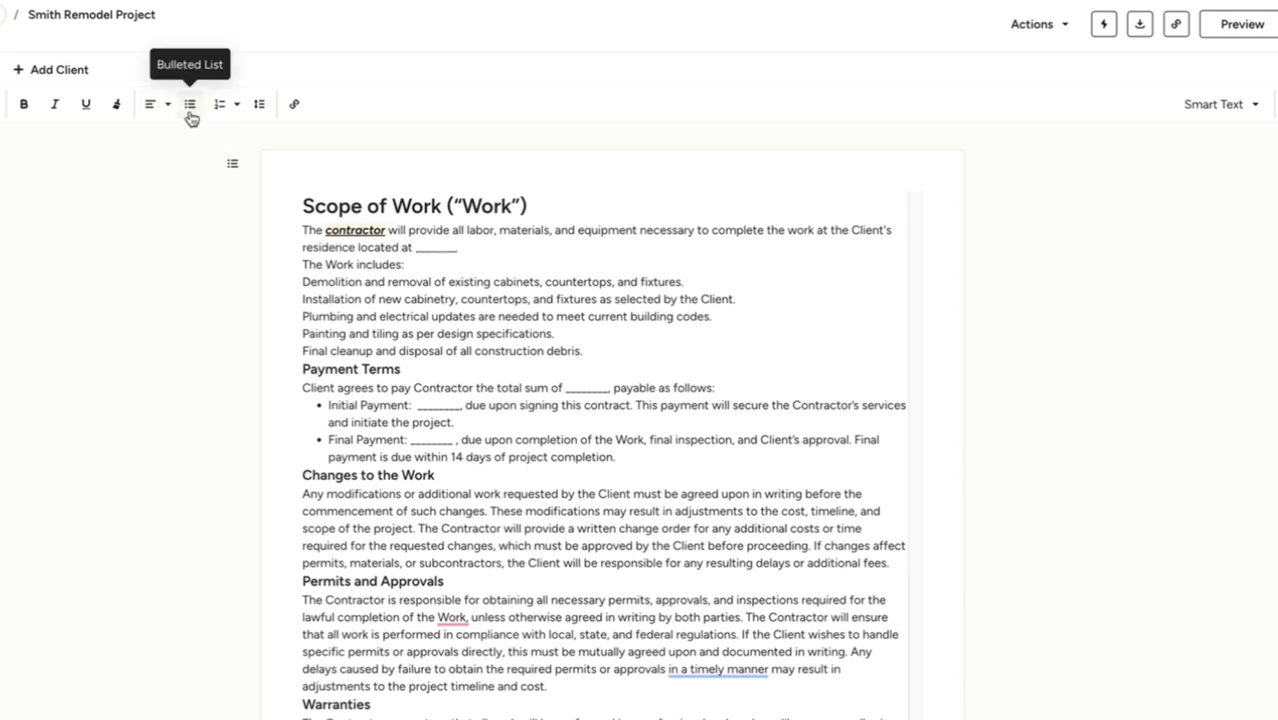
pyautogui.click(219, 104)
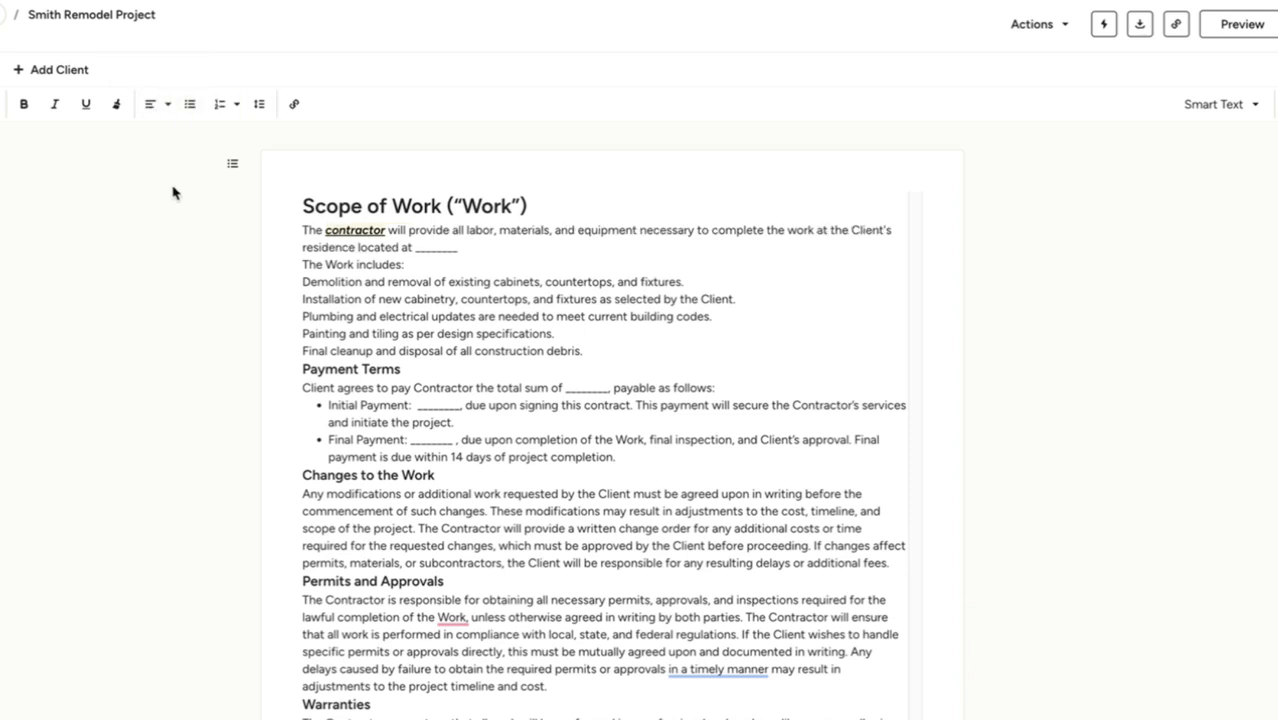
pyautogui.click(258, 103)
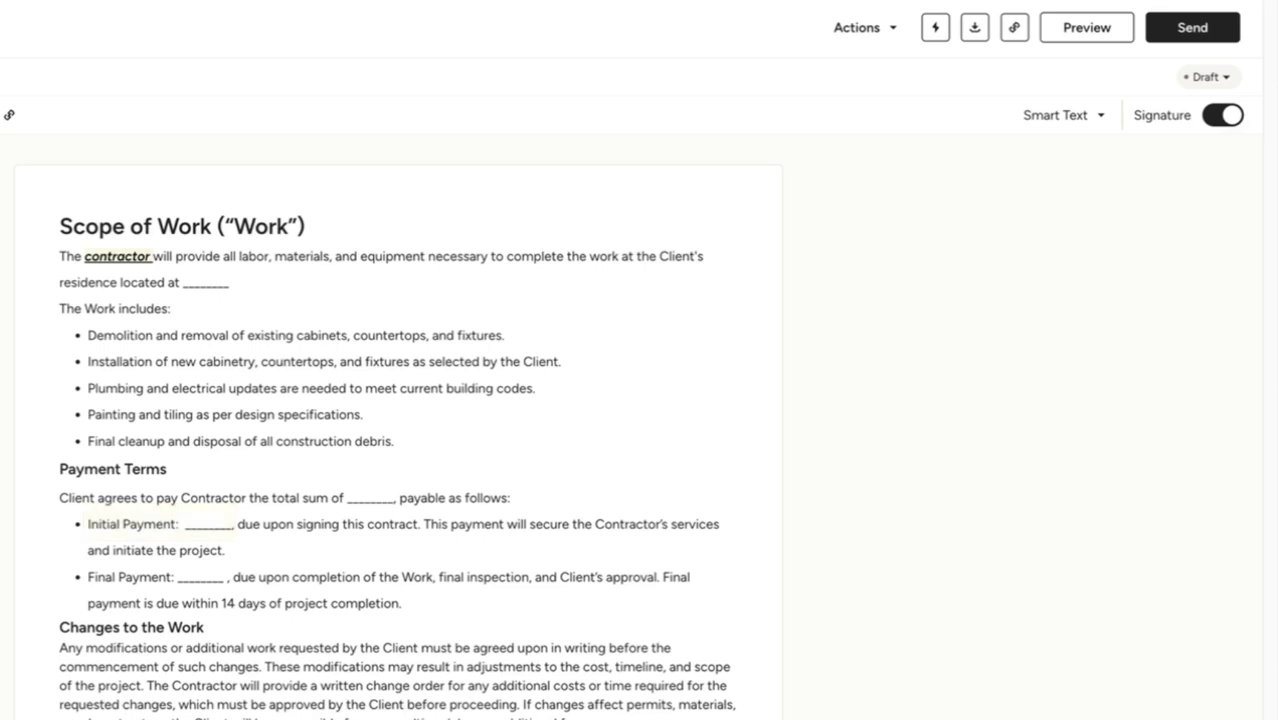
# Insert the scheduled Deposit amount ($12,369.12) as smart text in the Initial Payment blank.
pyautogui.click(370, 498)
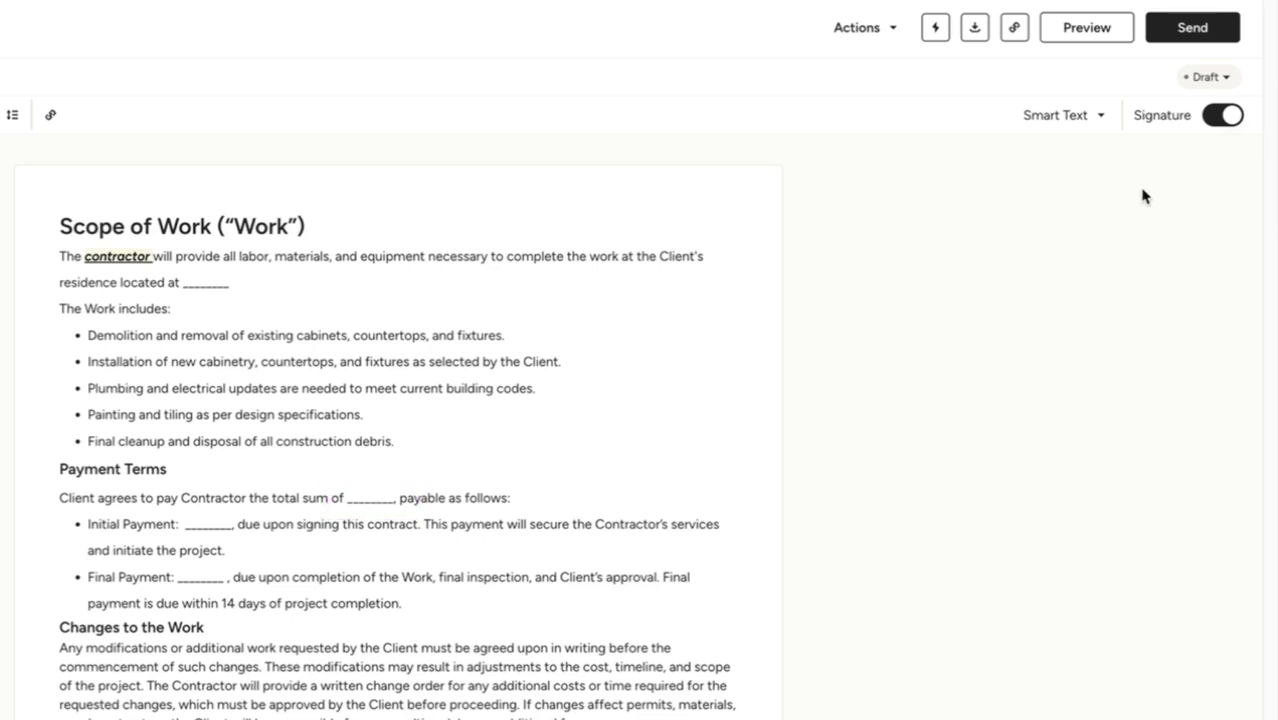
pyautogui.click(1096, 115)
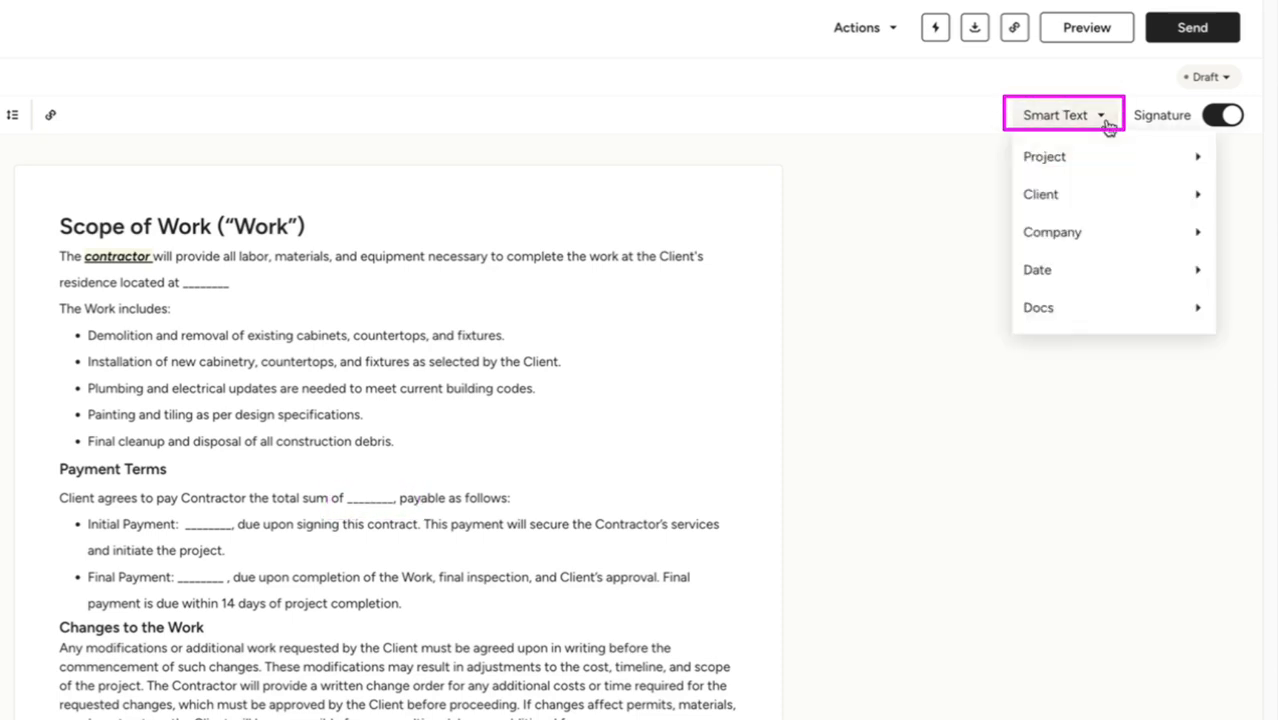
pyautogui.moveTo(1113, 312)
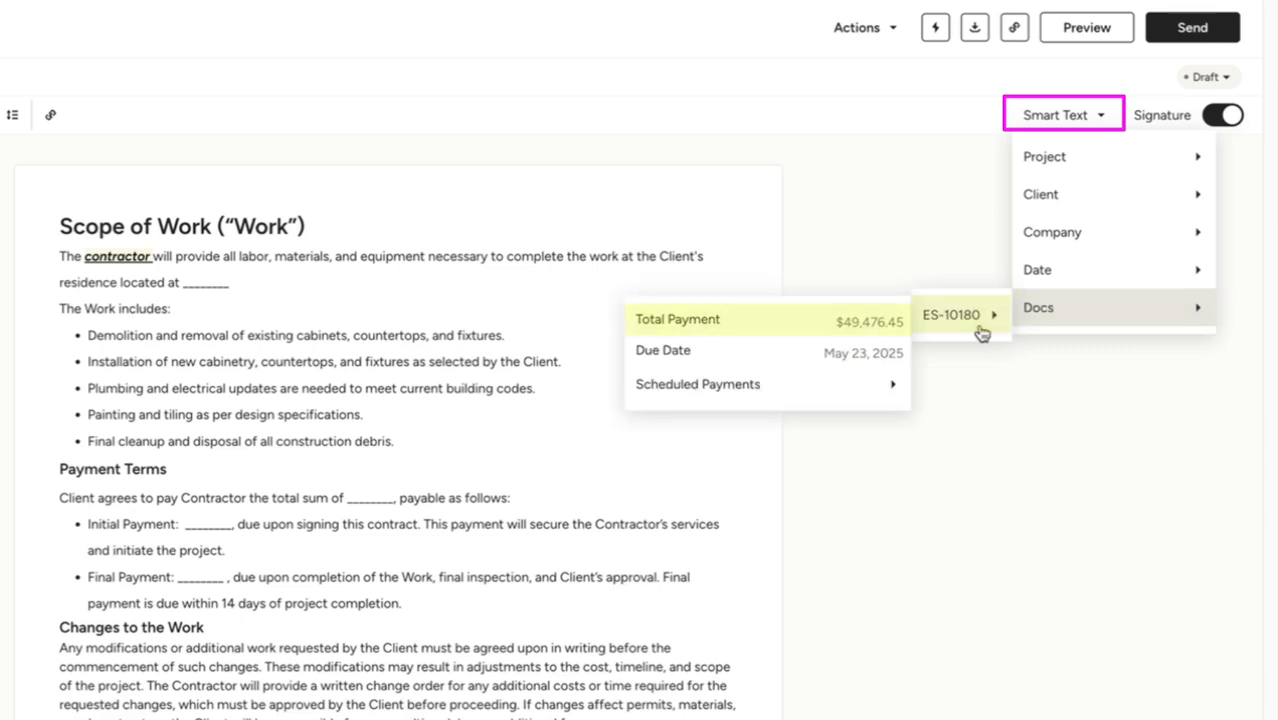
pyautogui.moveTo(899, 335)
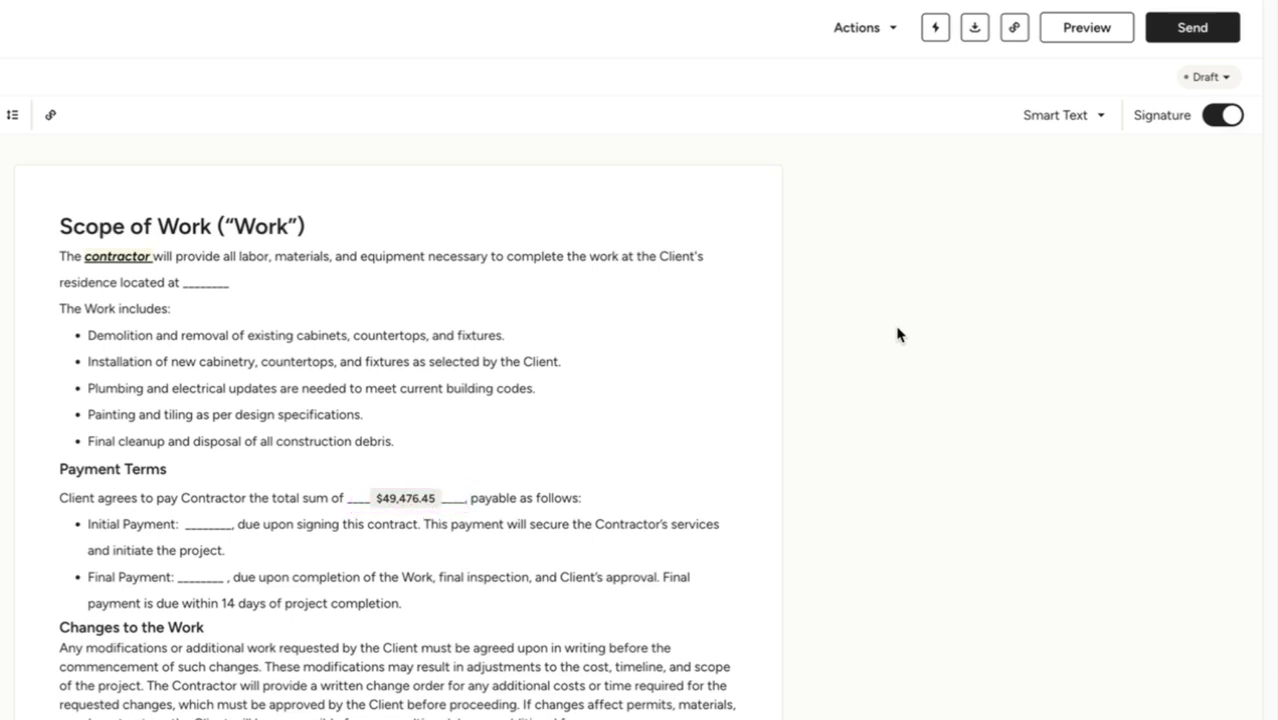
pyautogui.click(1062, 114)
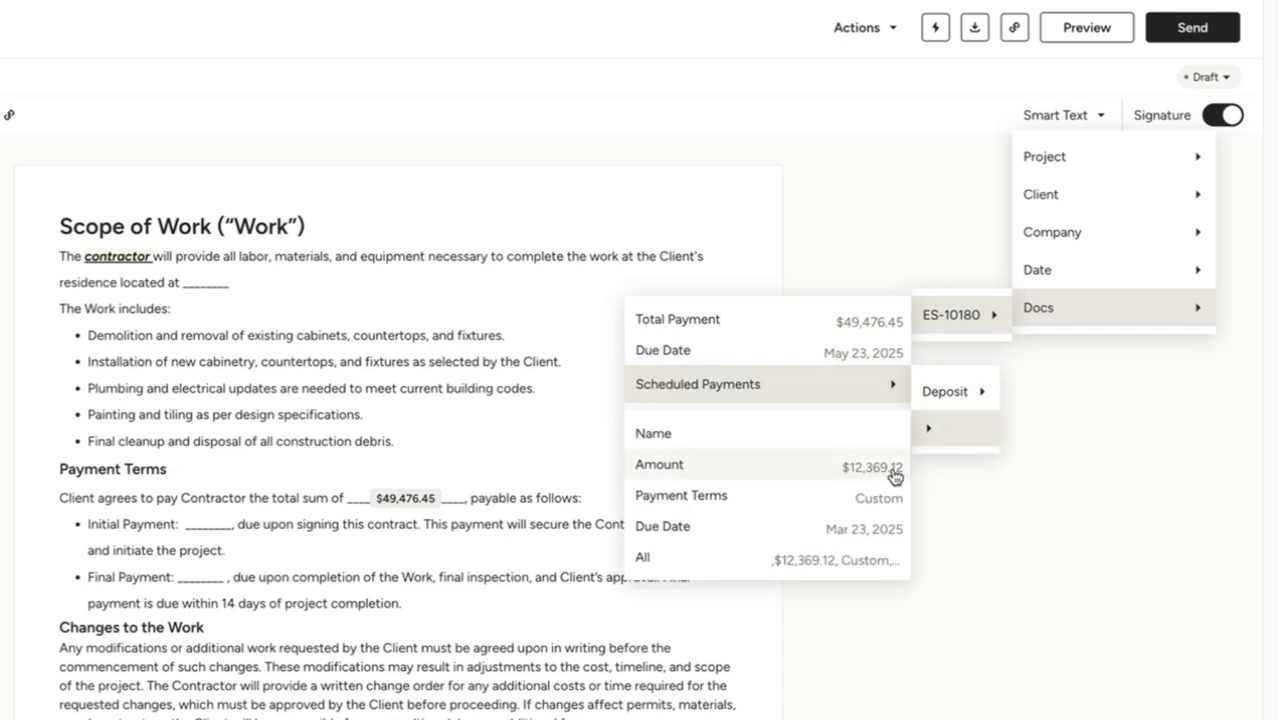
pyautogui.click(659, 464)
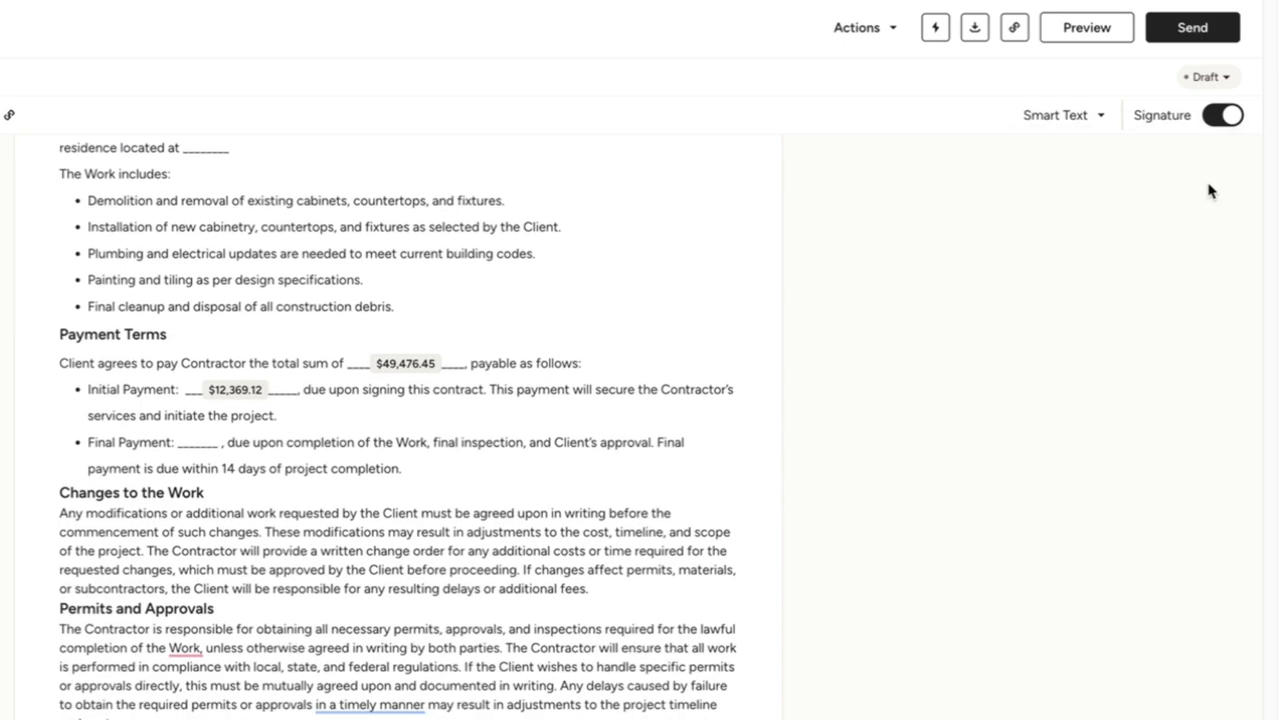
pyautogui.scroll(-3)
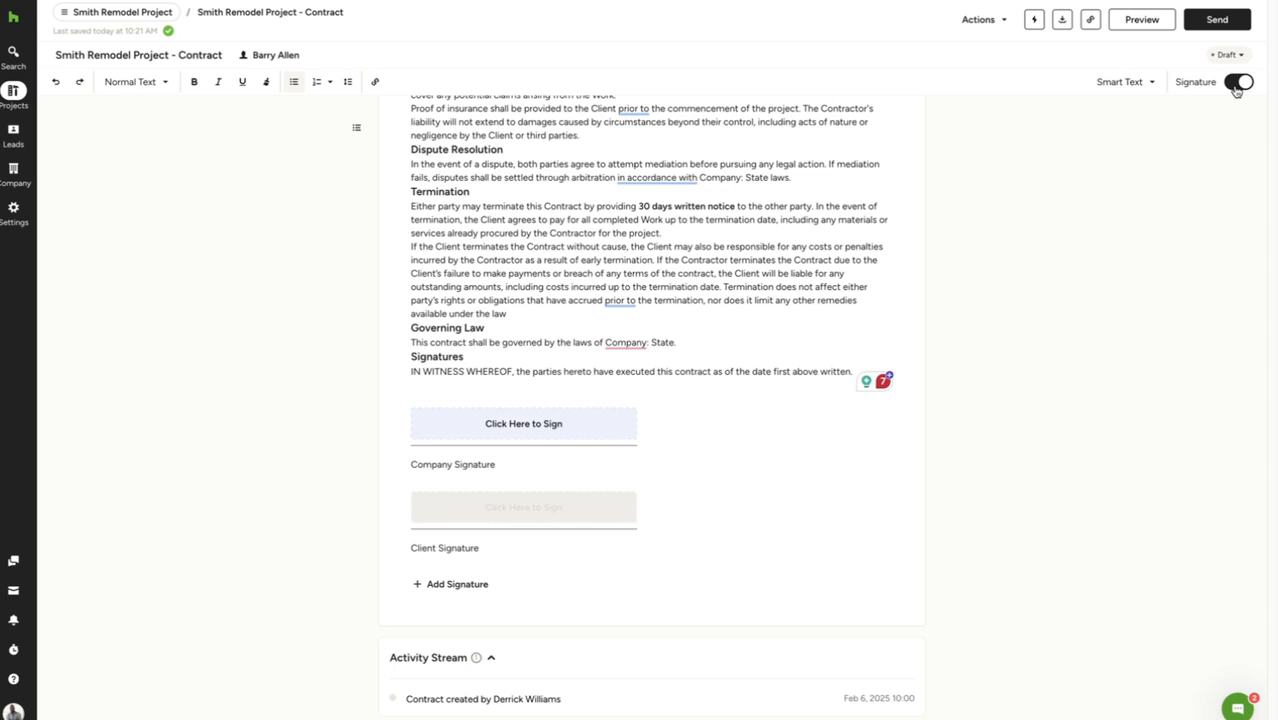
pyautogui.click(455, 583)
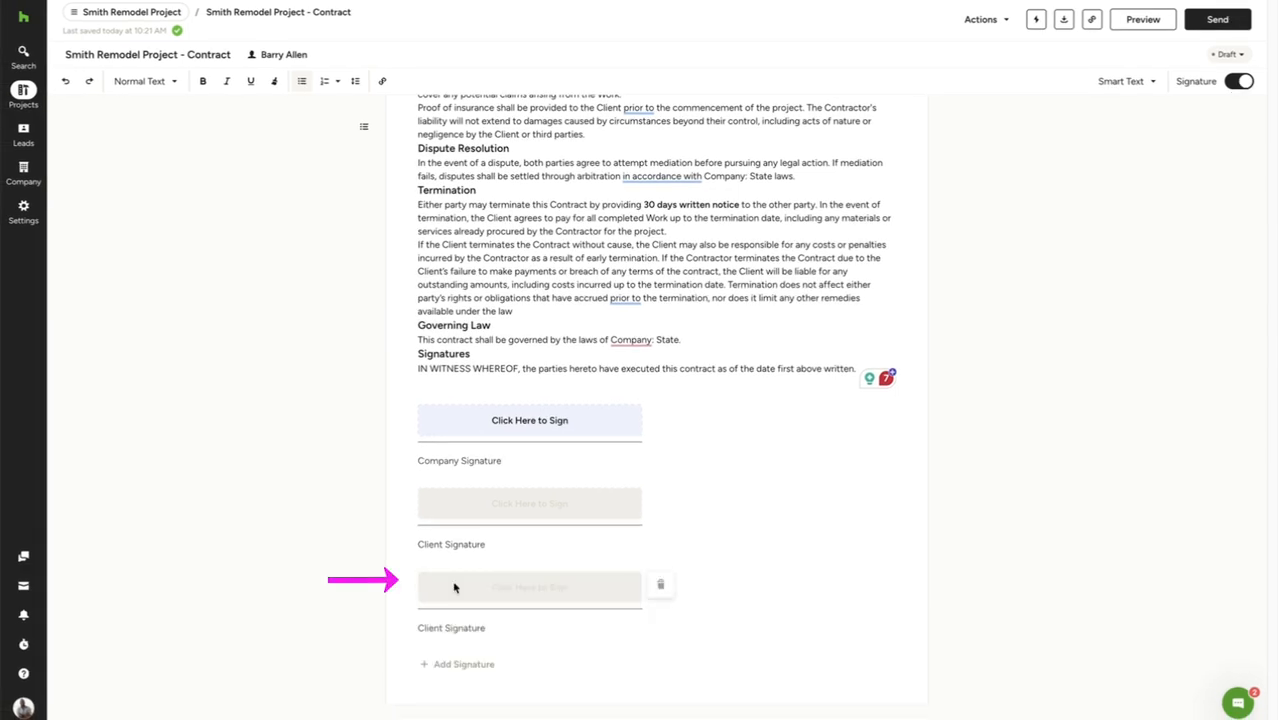
pyautogui.click(659, 584)
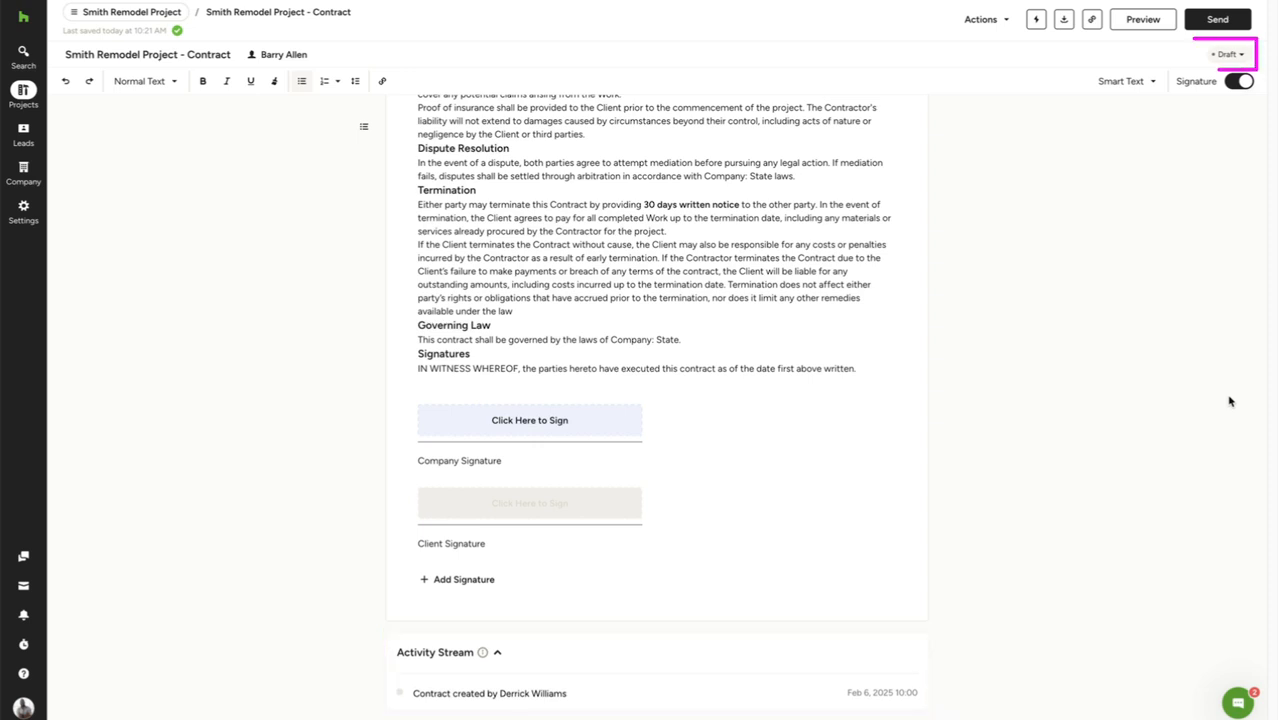
pyautogui.click(1222, 55)
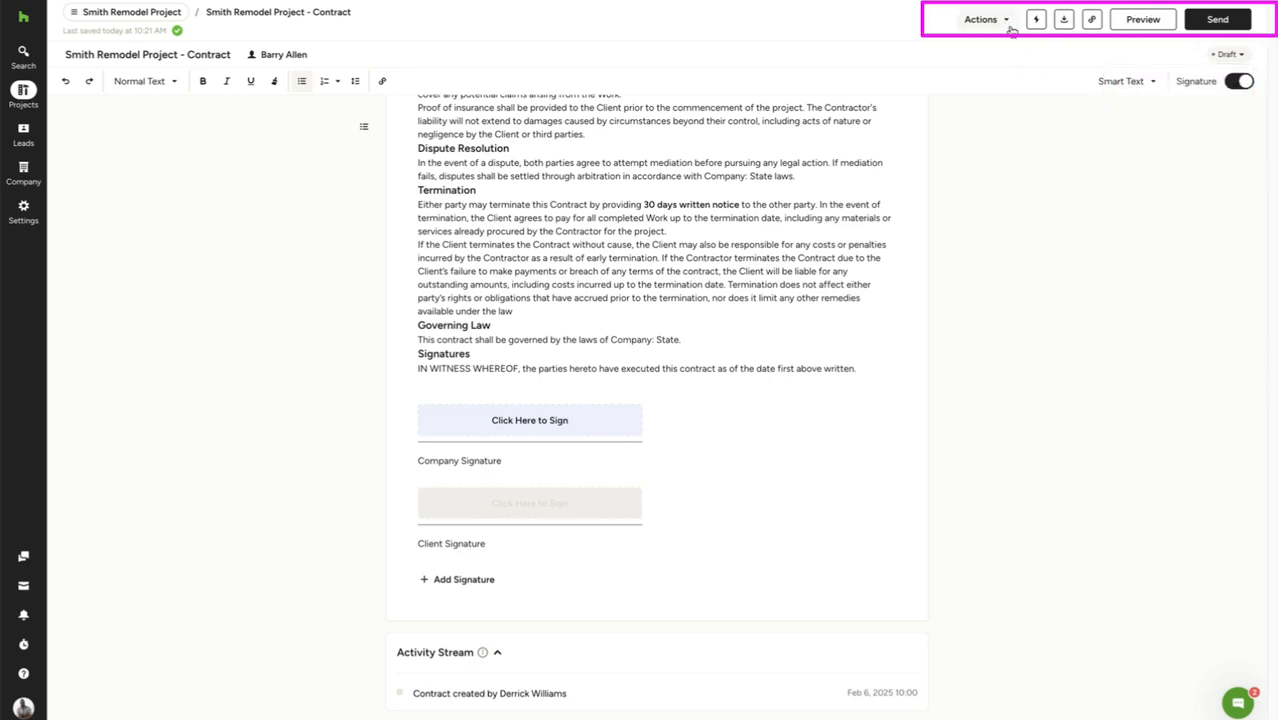
# Review the client reminder and thank-you email automations, checking the reminder delay days choices.
pyautogui.click(980, 19)
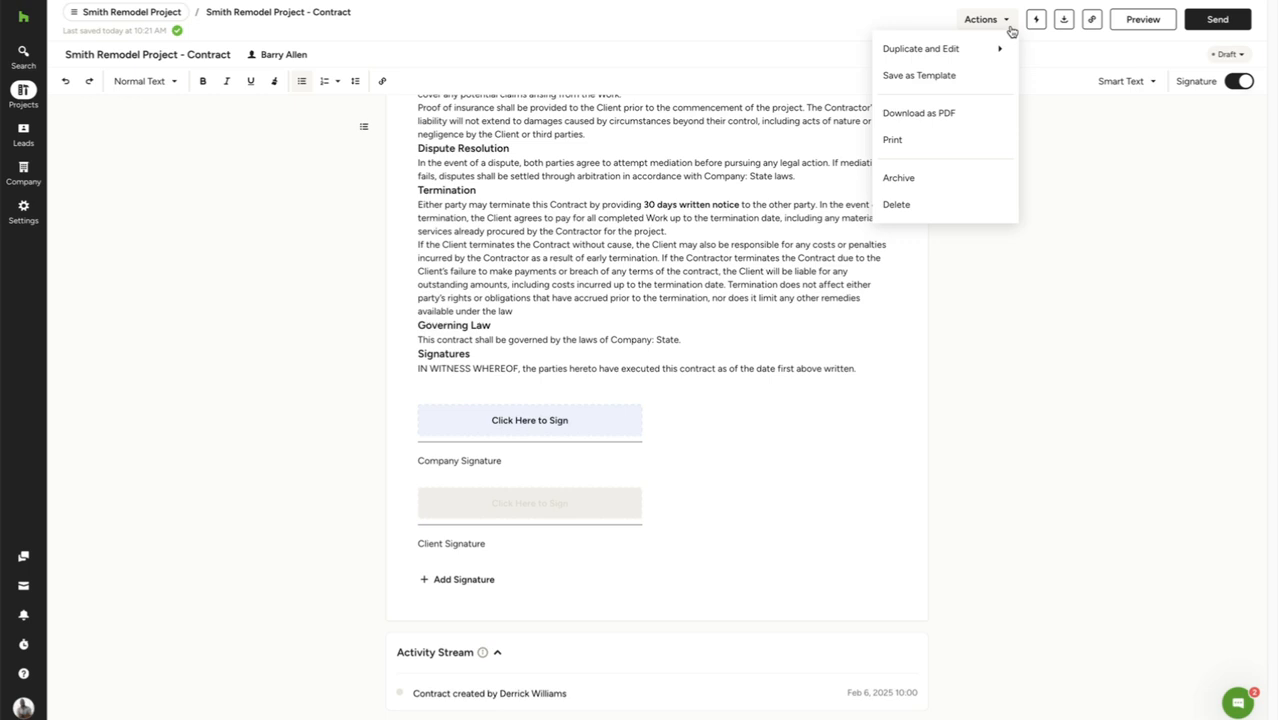
pyautogui.moveTo(925, 75)
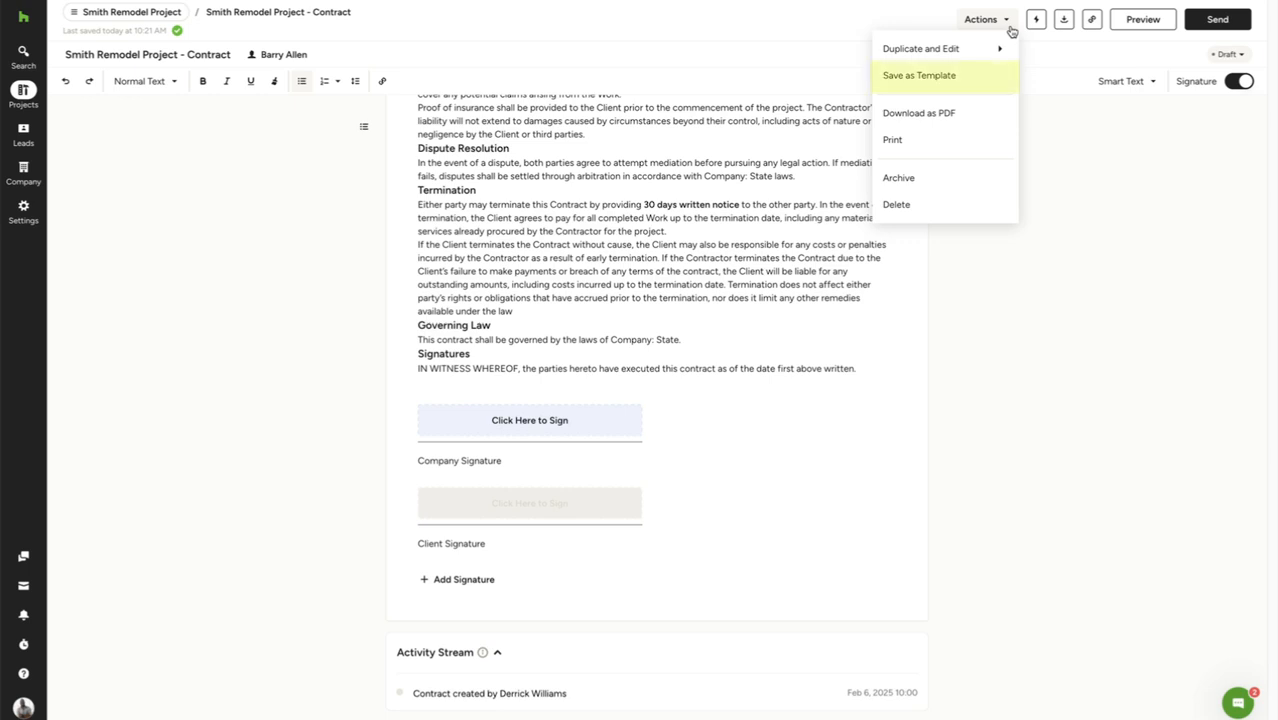
pyautogui.moveTo(994, 92)
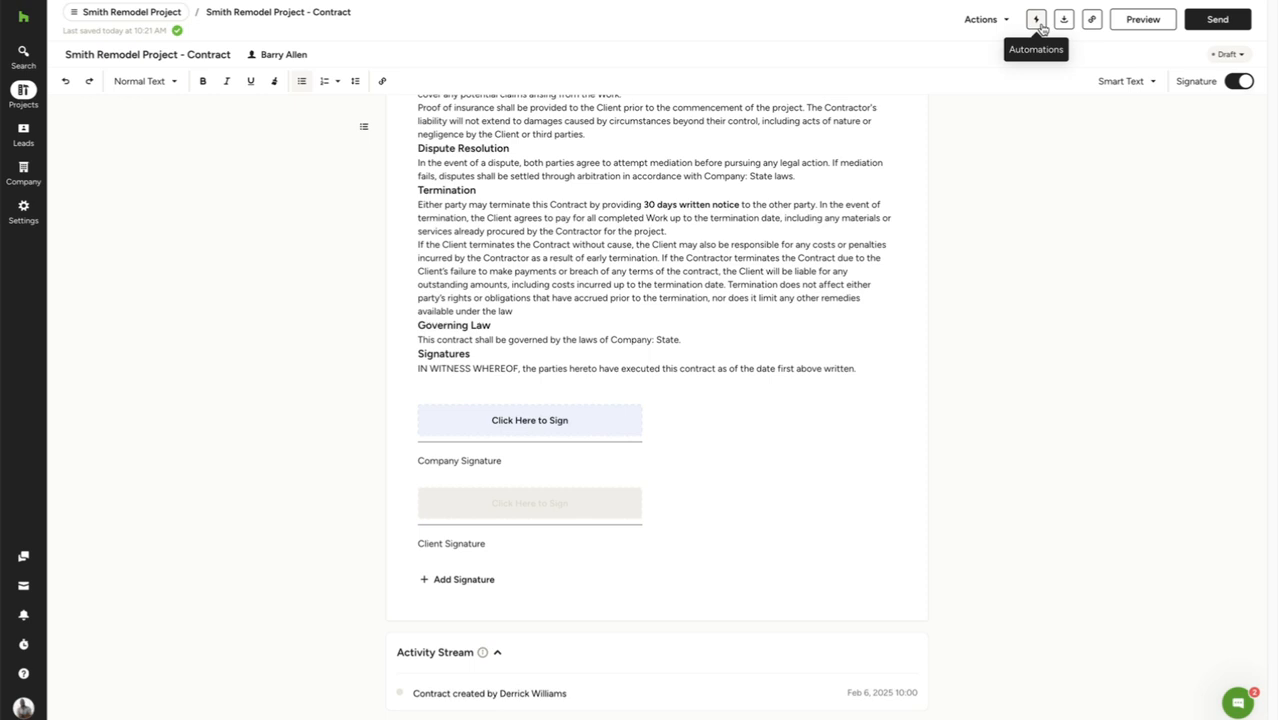
pyautogui.click(1035, 19)
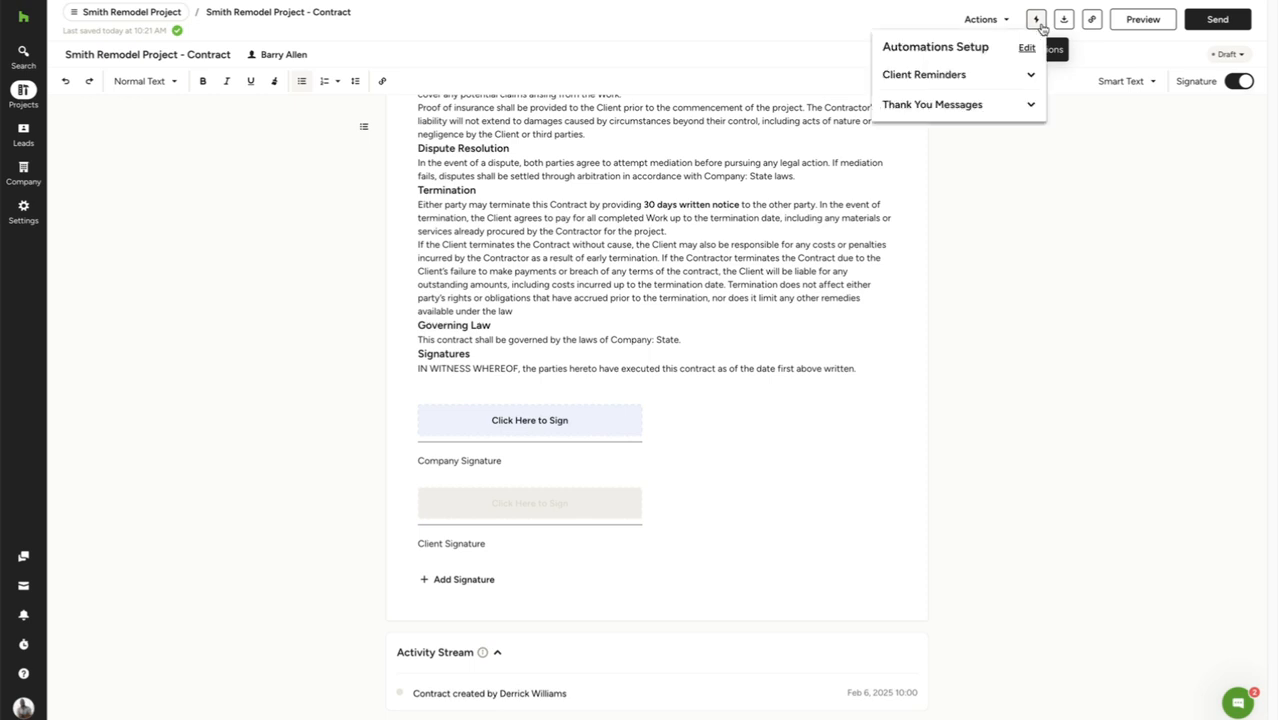
pyautogui.click(1025, 75)
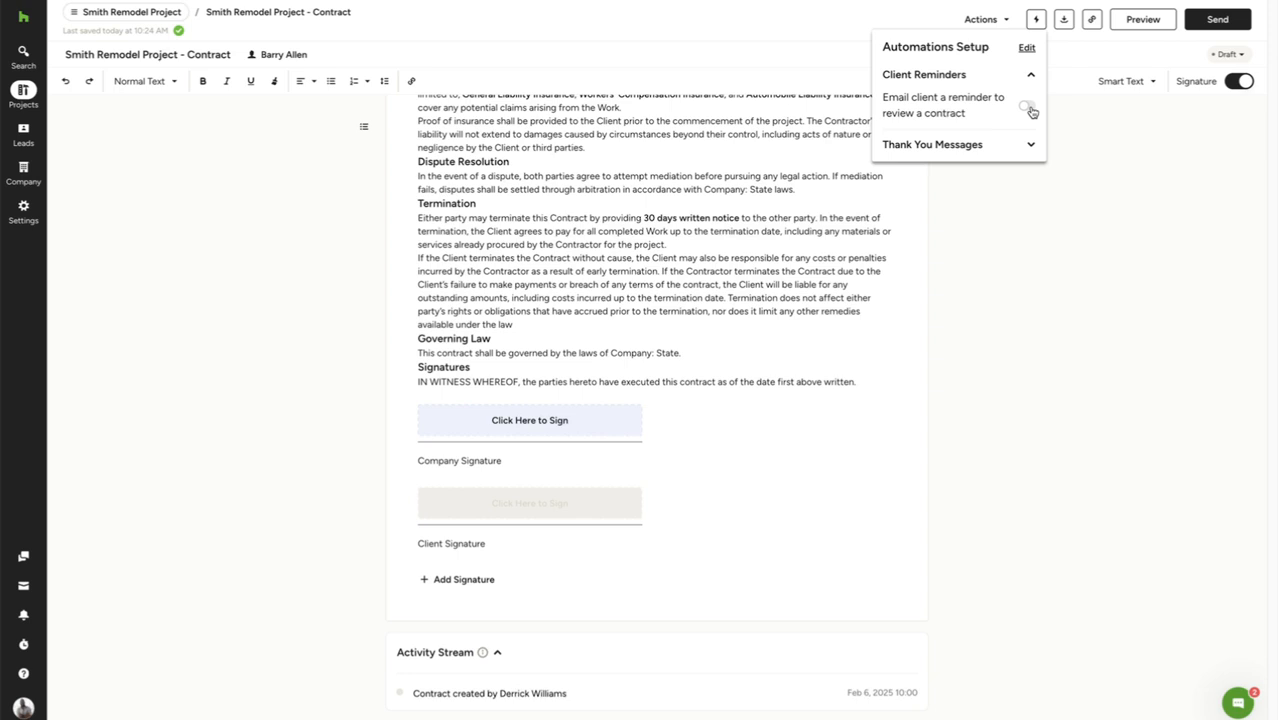
pyautogui.click(1030, 144)
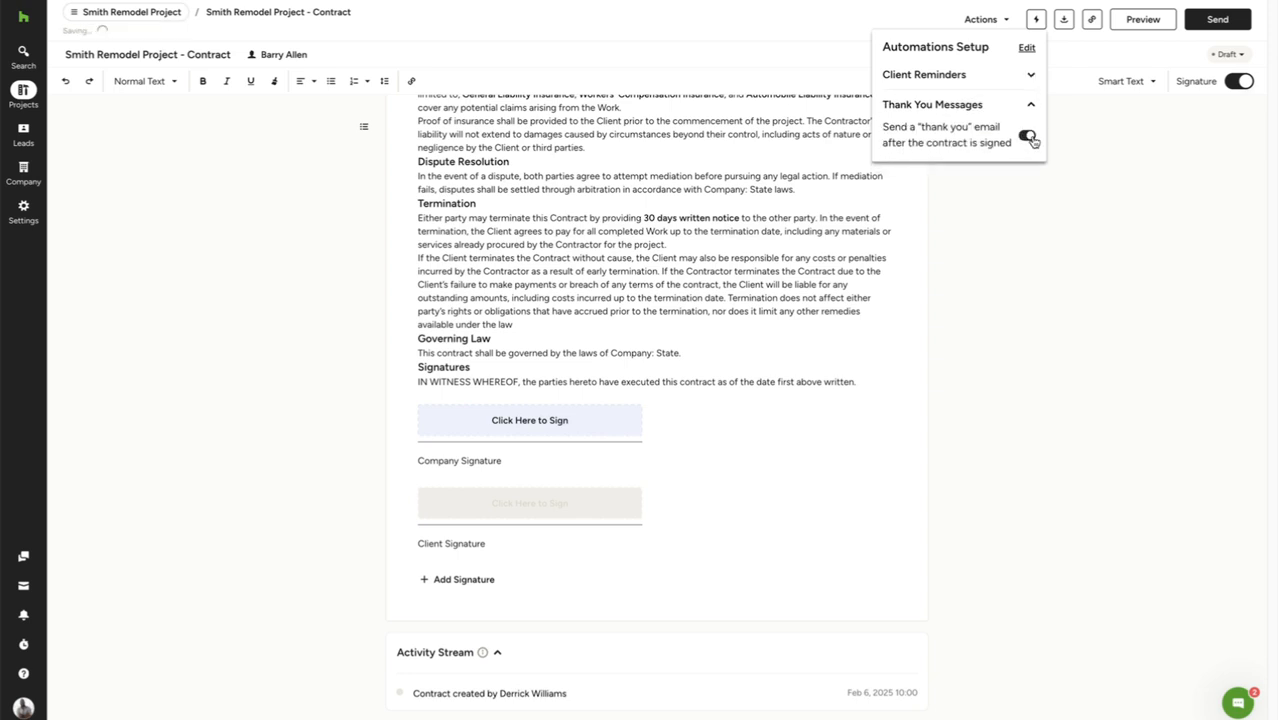
pyautogui.click(1029, 49)
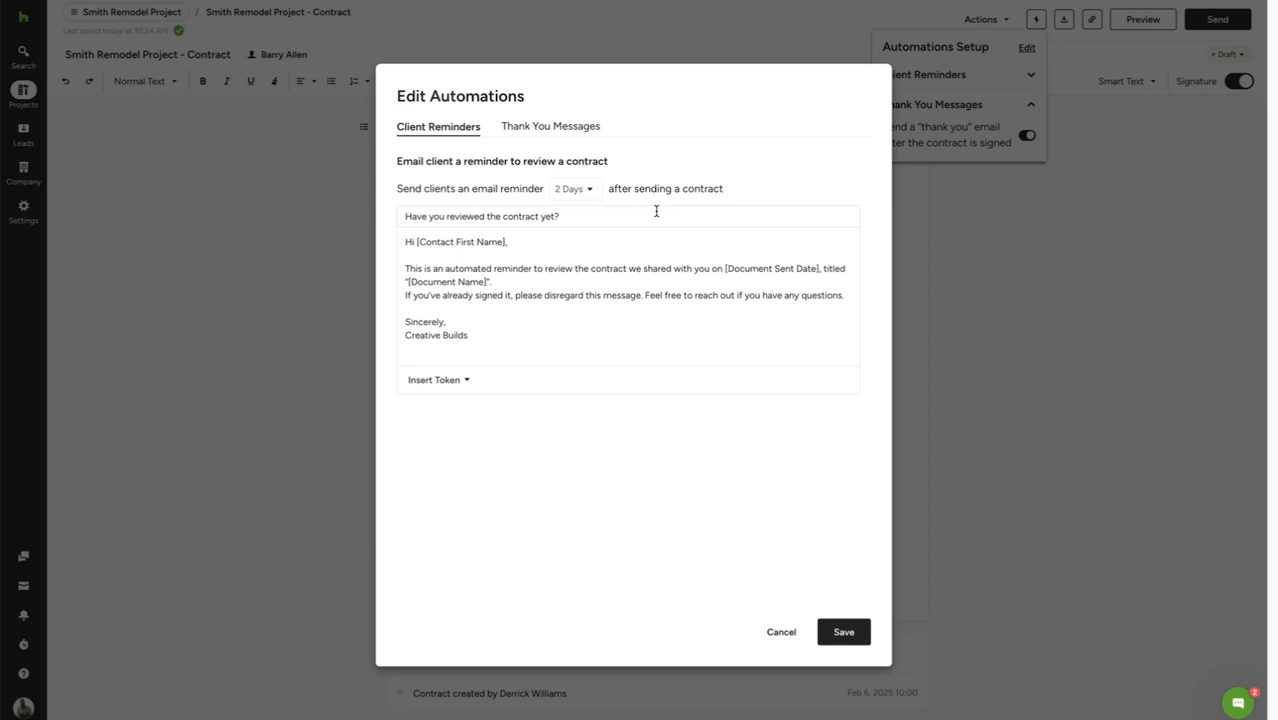
pyautogui.click(573, 188)
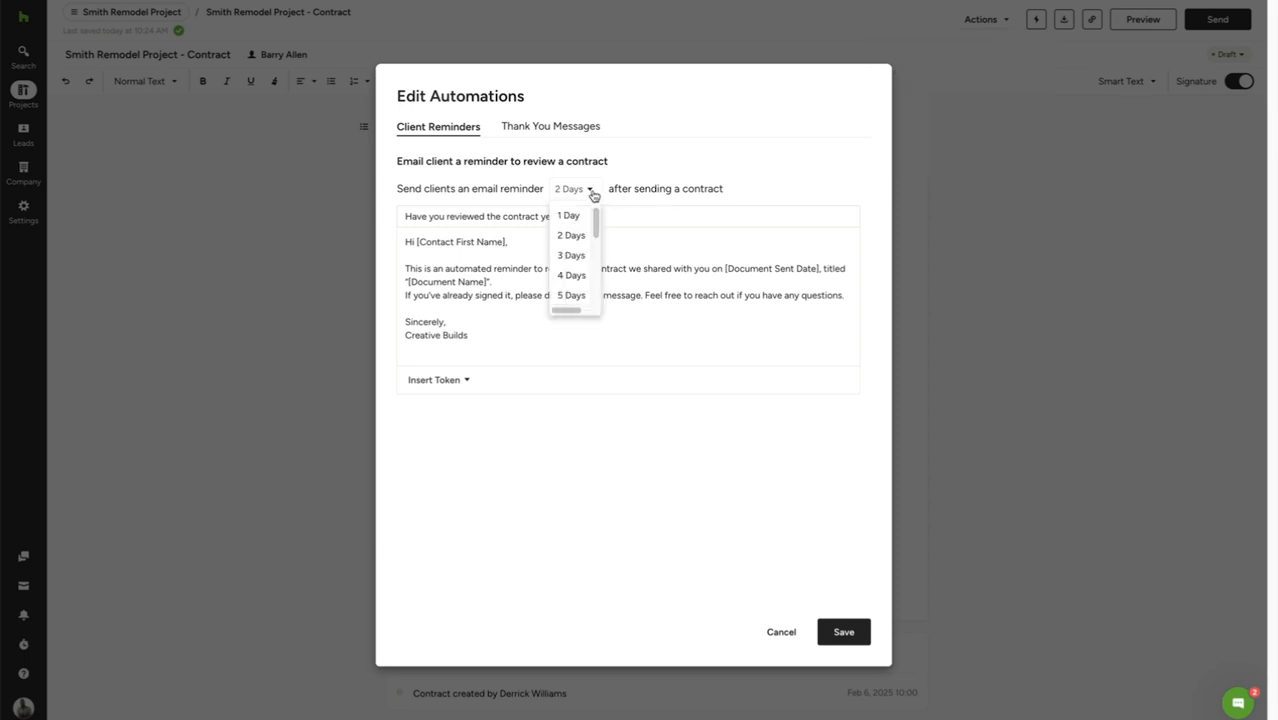
pyautogui.click(782, 631)
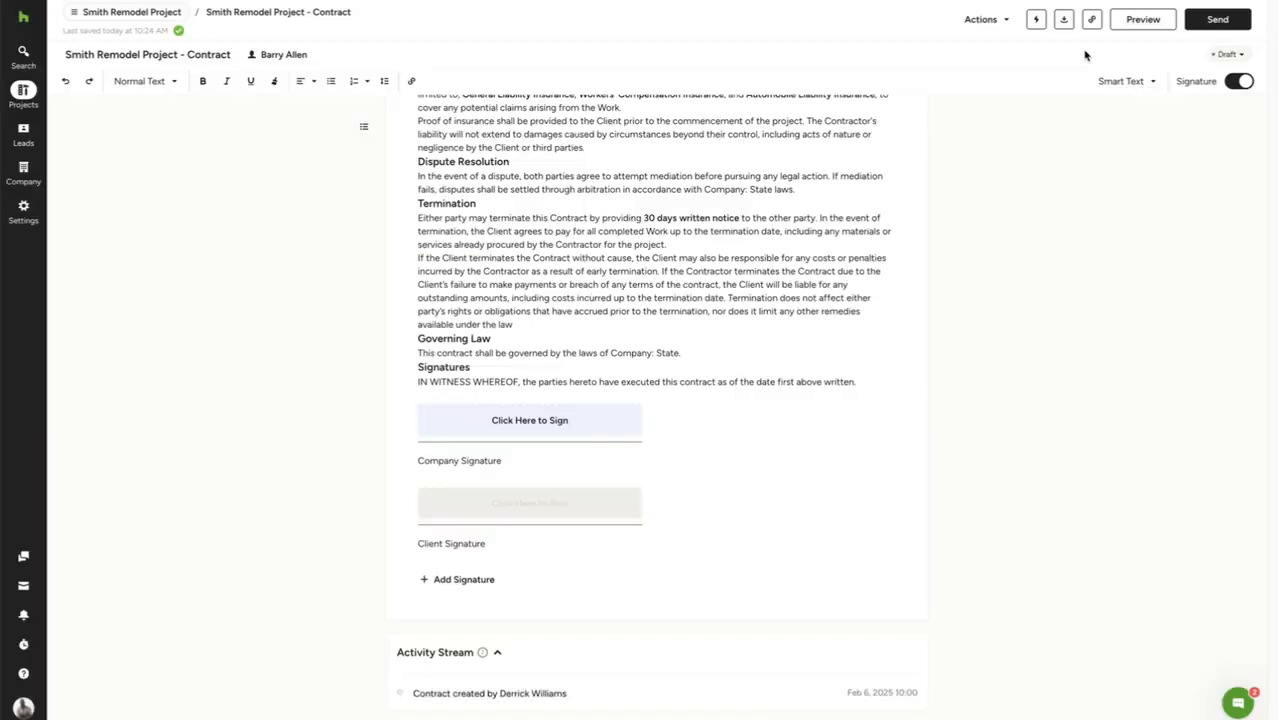
pyautogui.moveTo(1064, 18)
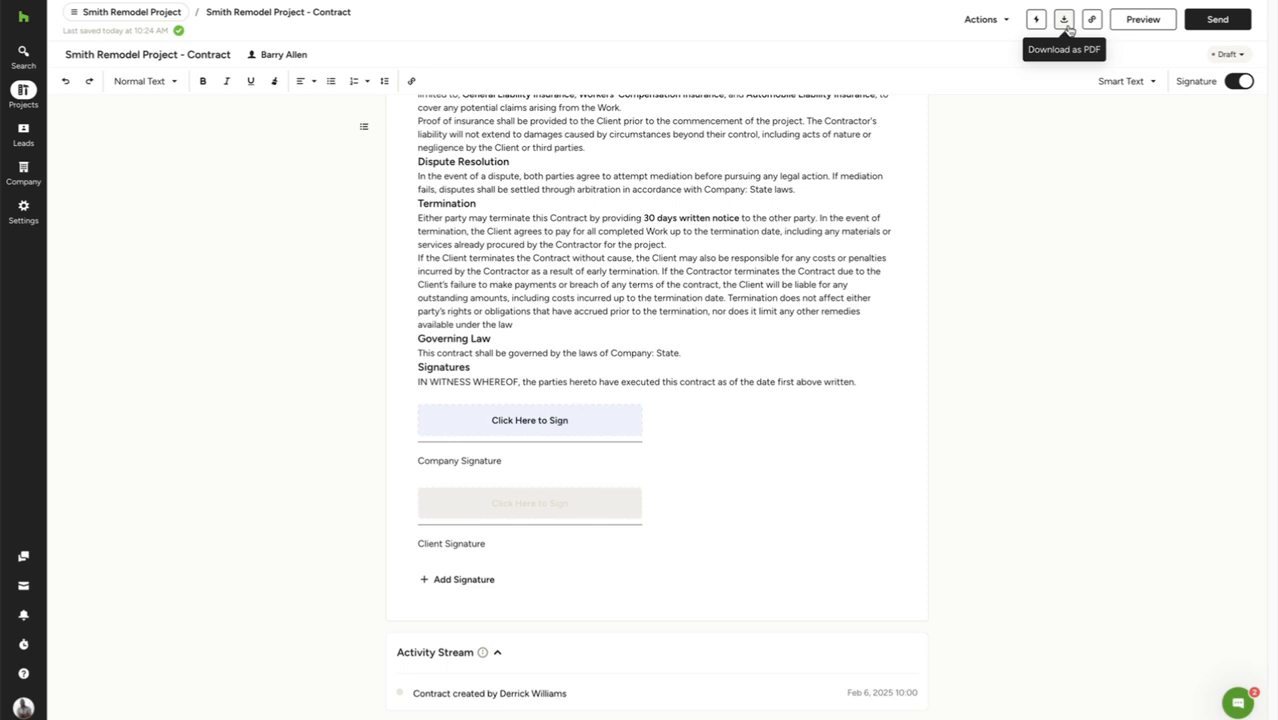
pyautogui.moveTo(1092, 19)
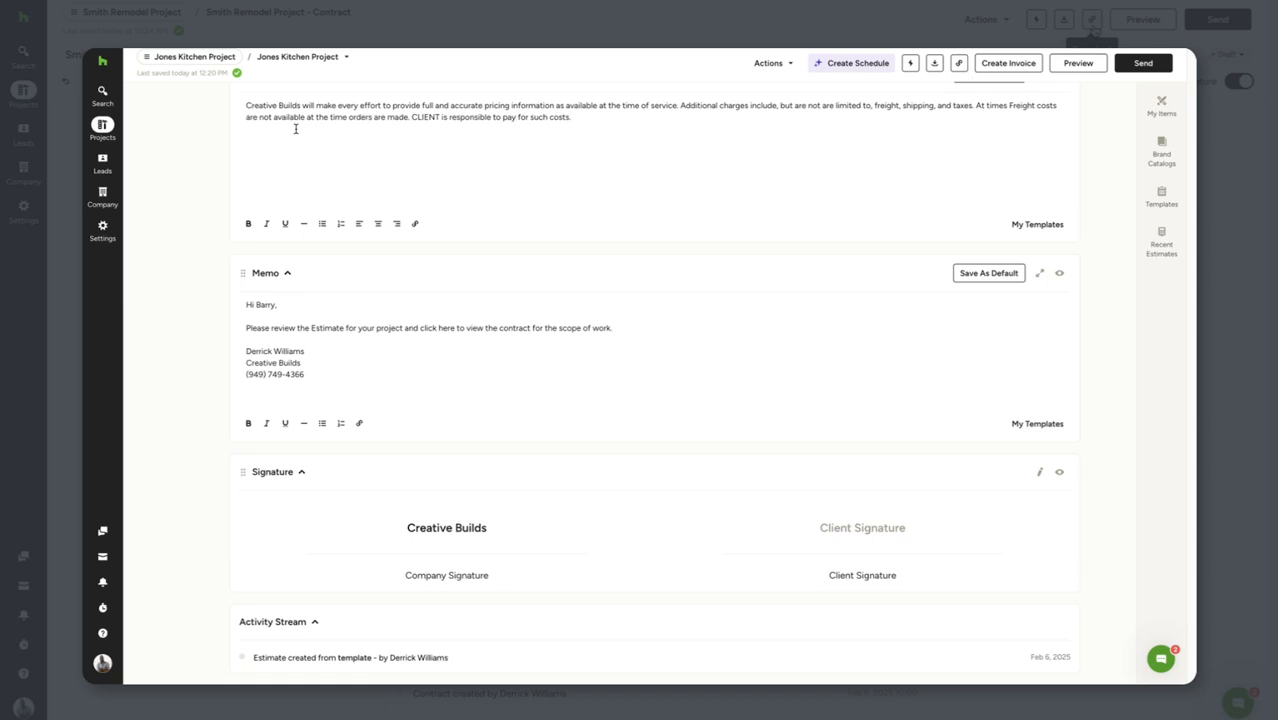
pyautogui.doubleClick(435, 328)
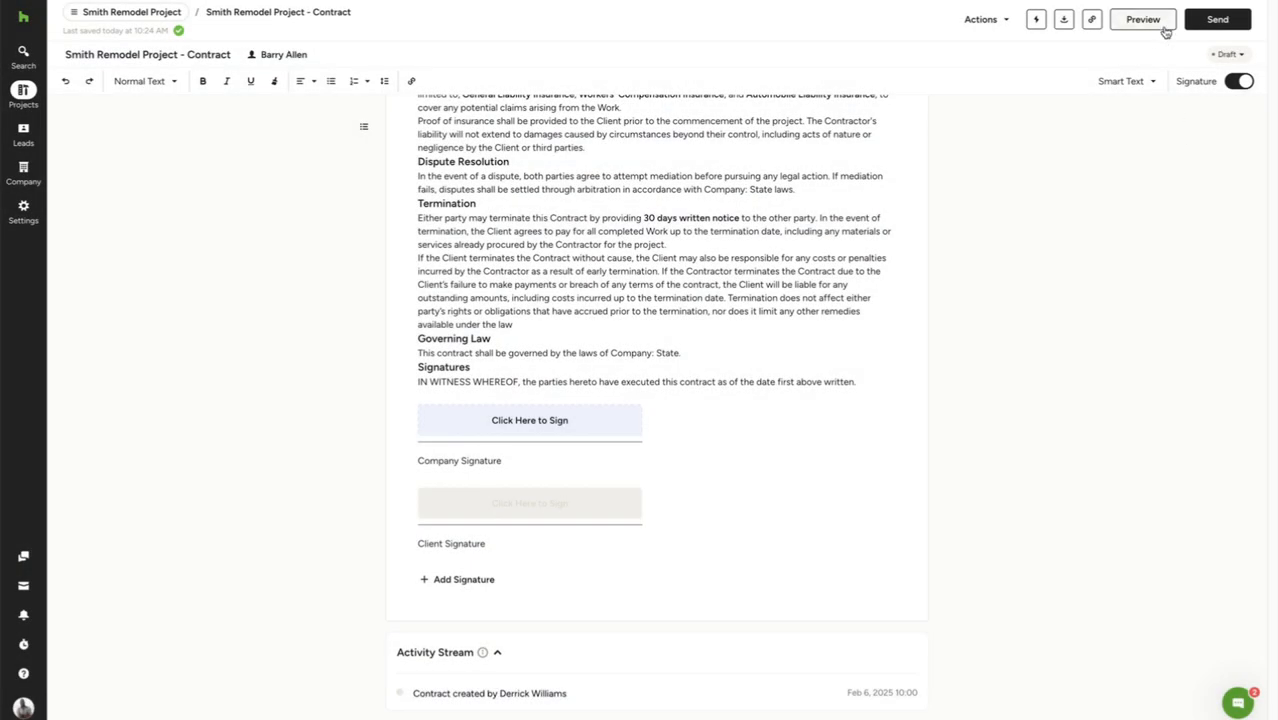
pyautogui.click(1140, 18)
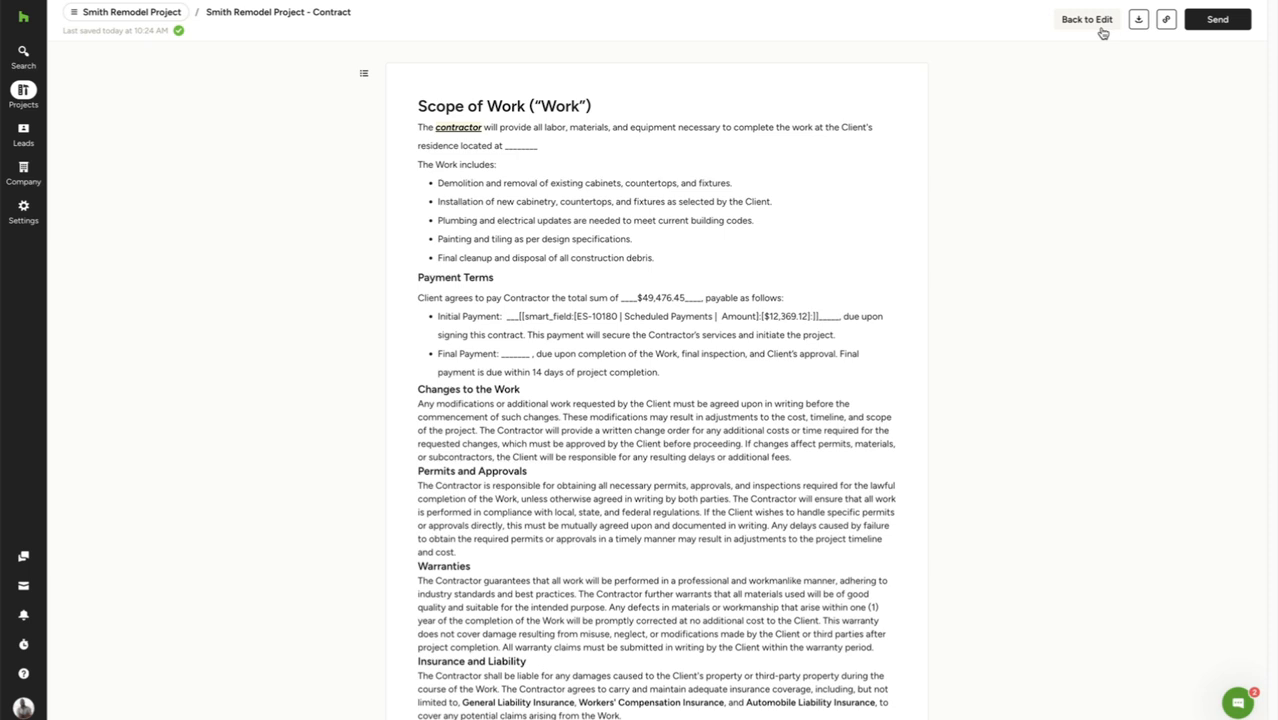
# Return to editing and send the Smith Remodel contract email to the client for review and signature.
pyautogui.click(1086, 18)
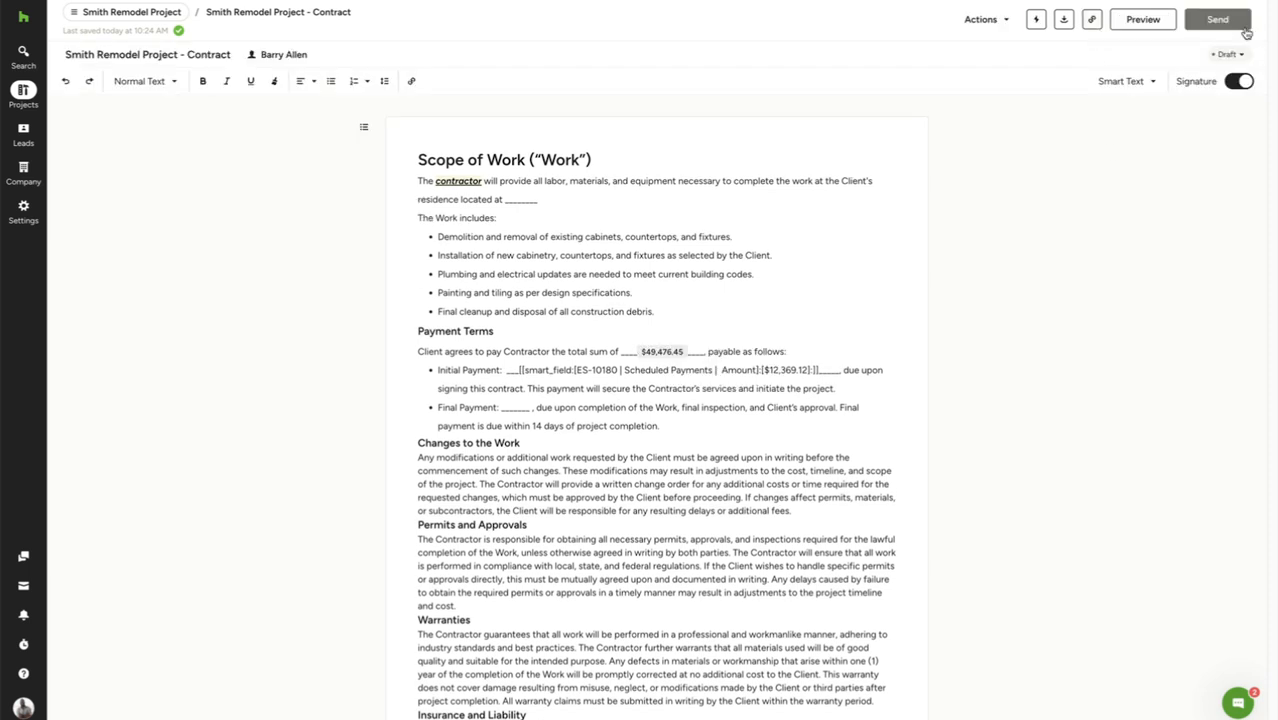
pyautogui.click(1220, 21)
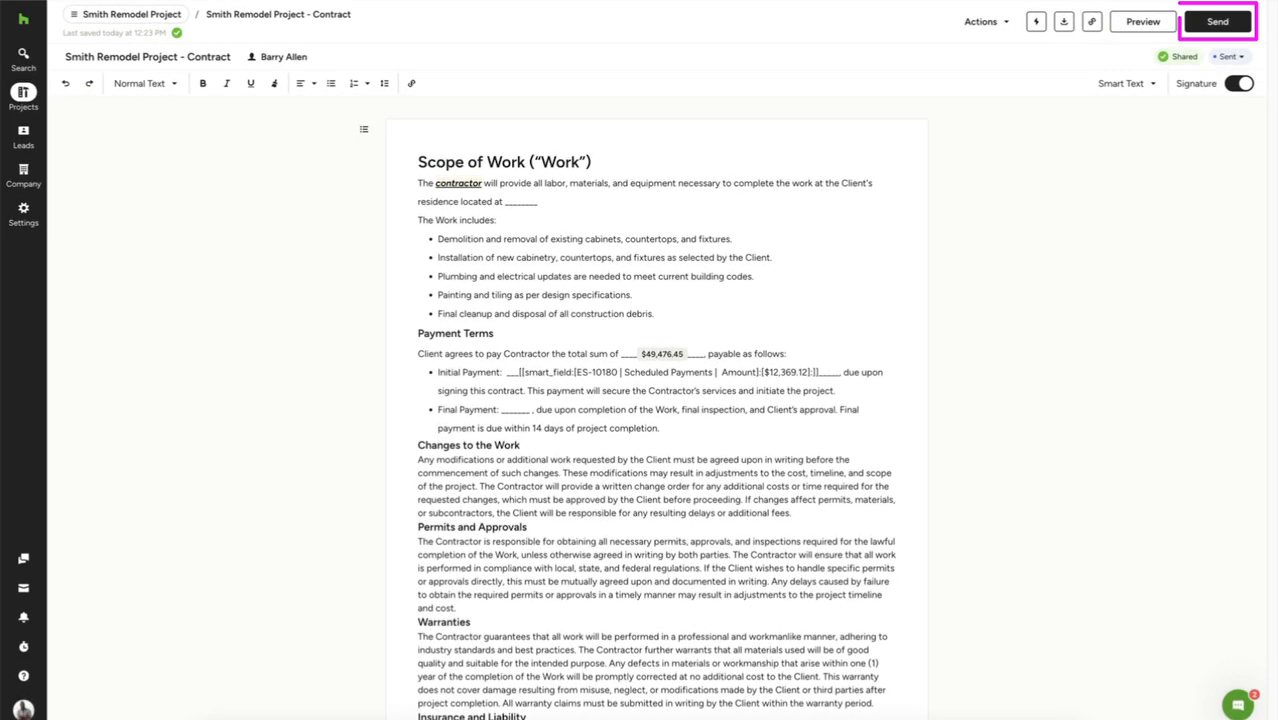
pyautogui.click(1220, 21)
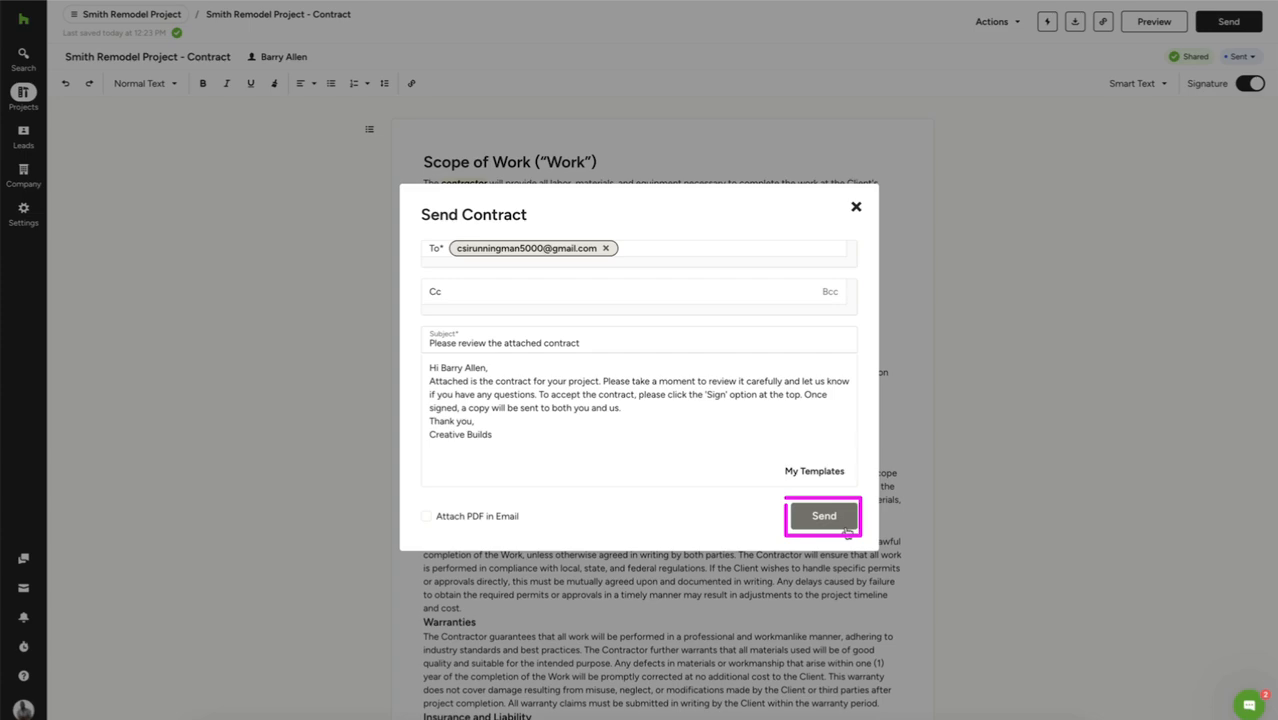
pyautogui.click(823, 516)
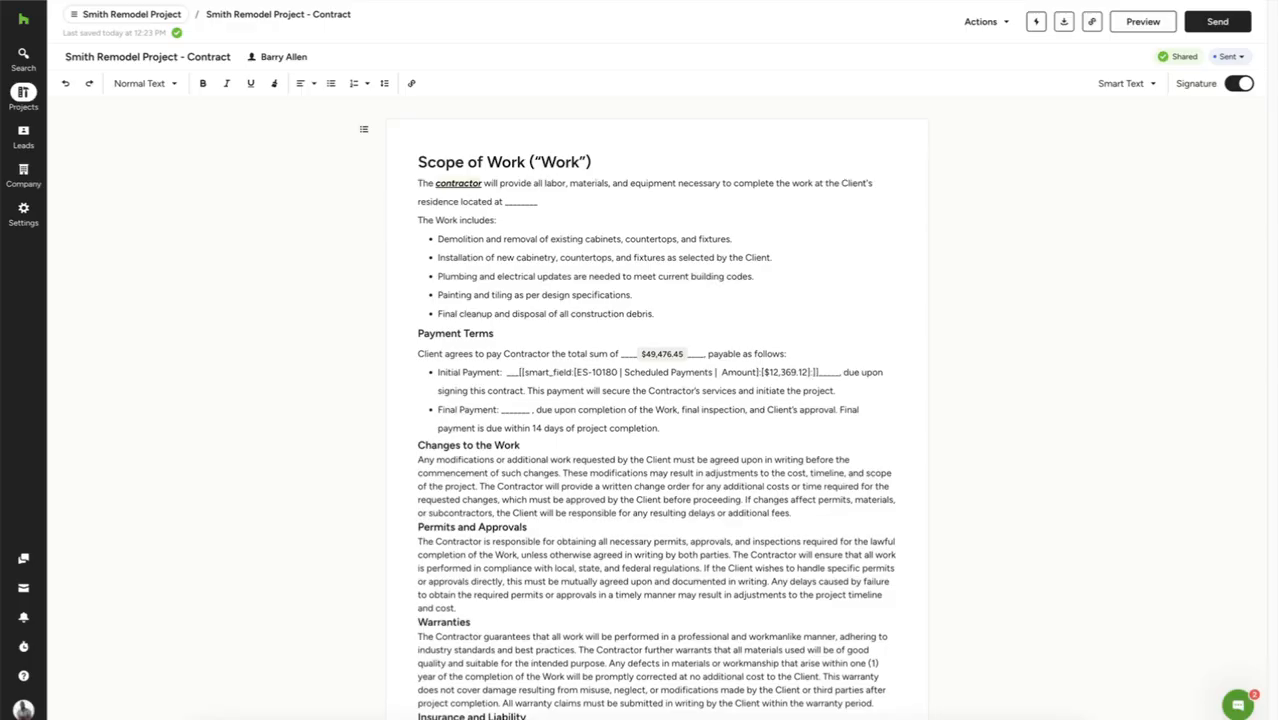
pyautogui.scroll(-3)
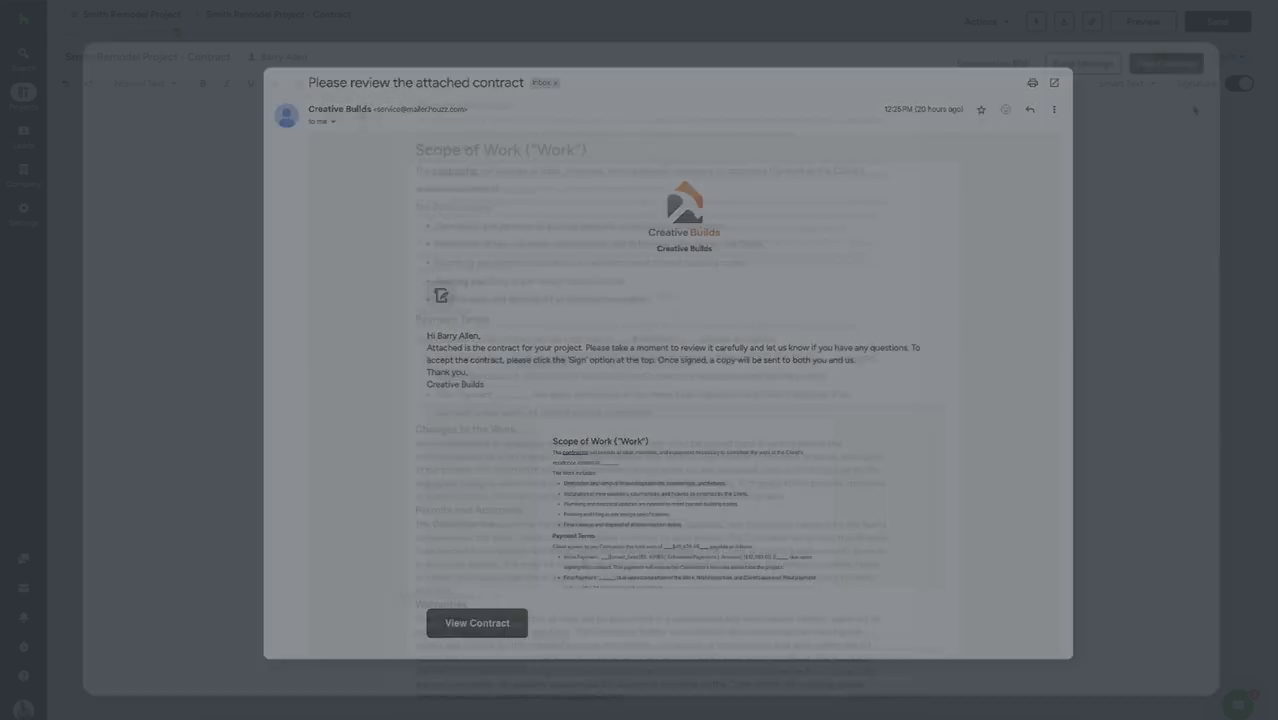
# Sign the contract as Barry Allen with a typed-style signature, agreeing to the terms, and finish.
pyautogui.click(477, 623)
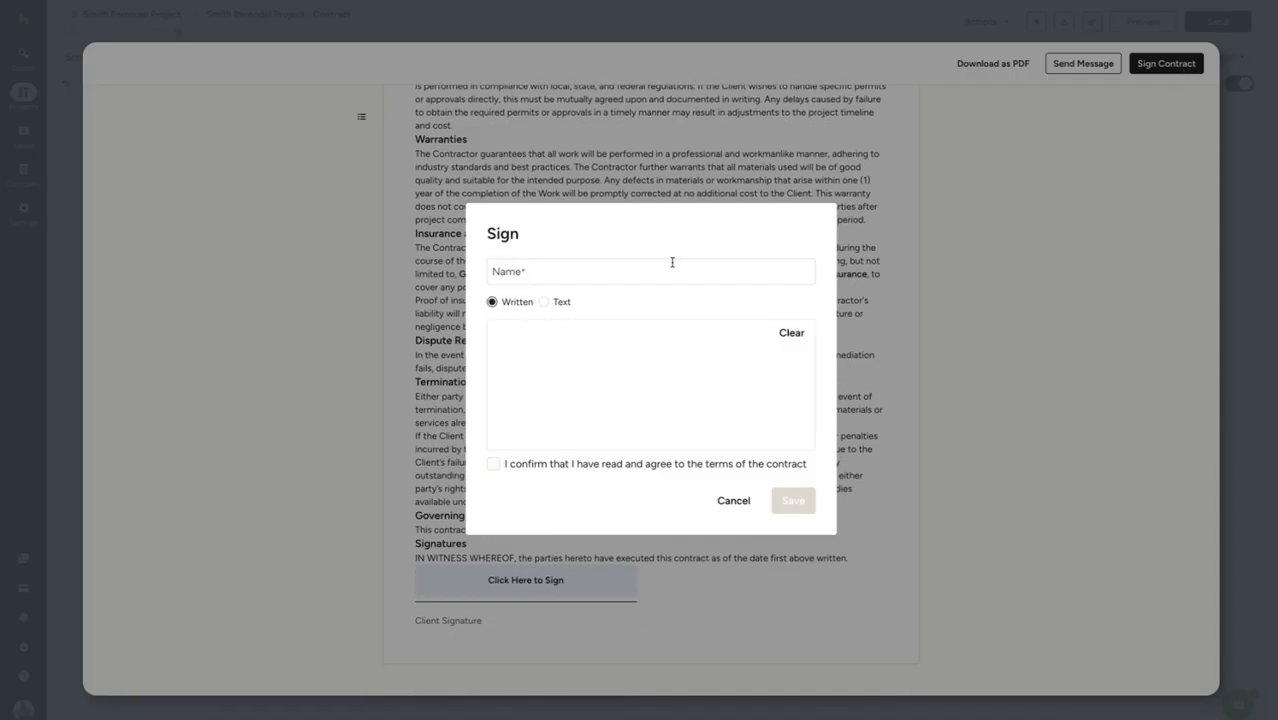
pyautogui.write('Barry Allen')
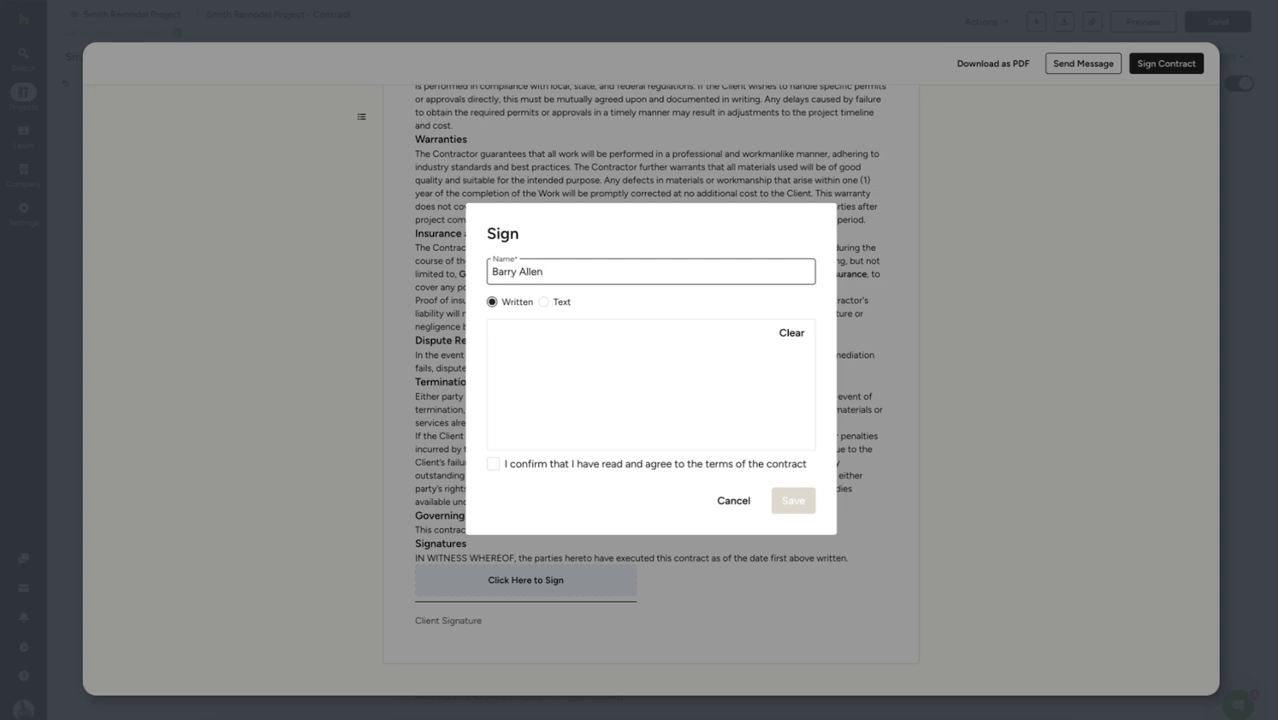
pyautogui.click(544, 302)
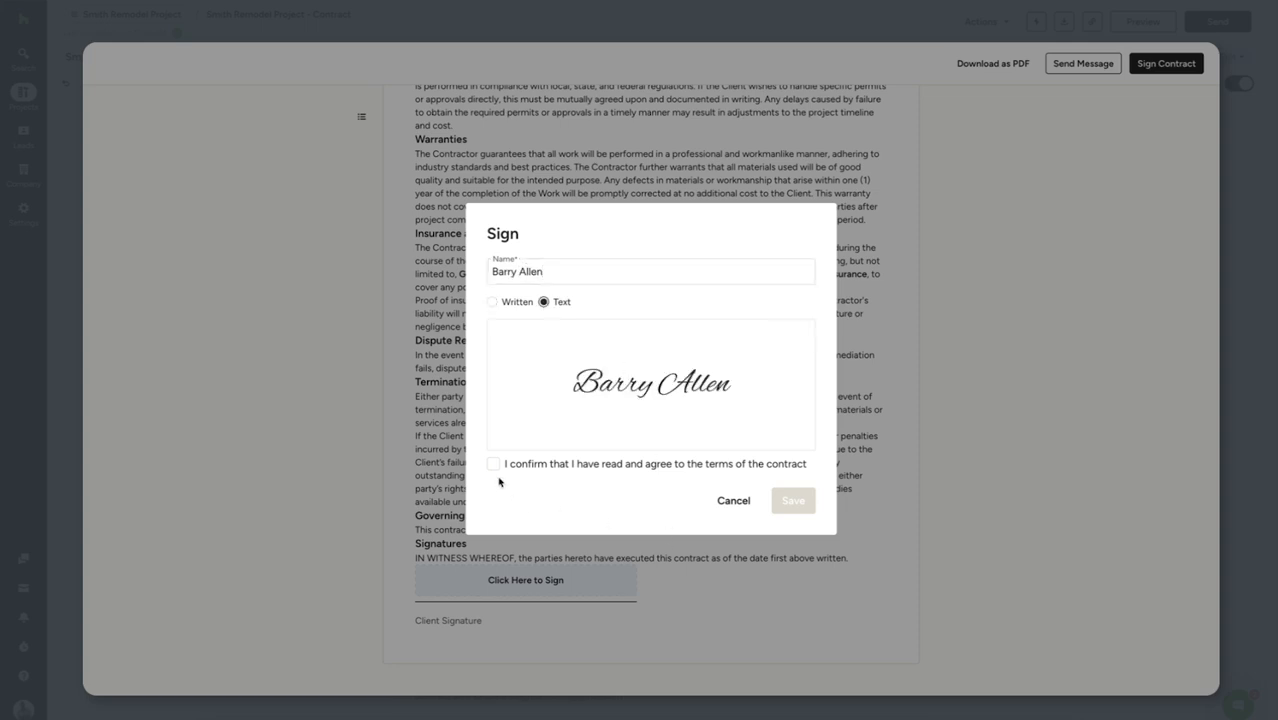
pyautogui.click(496, 464)
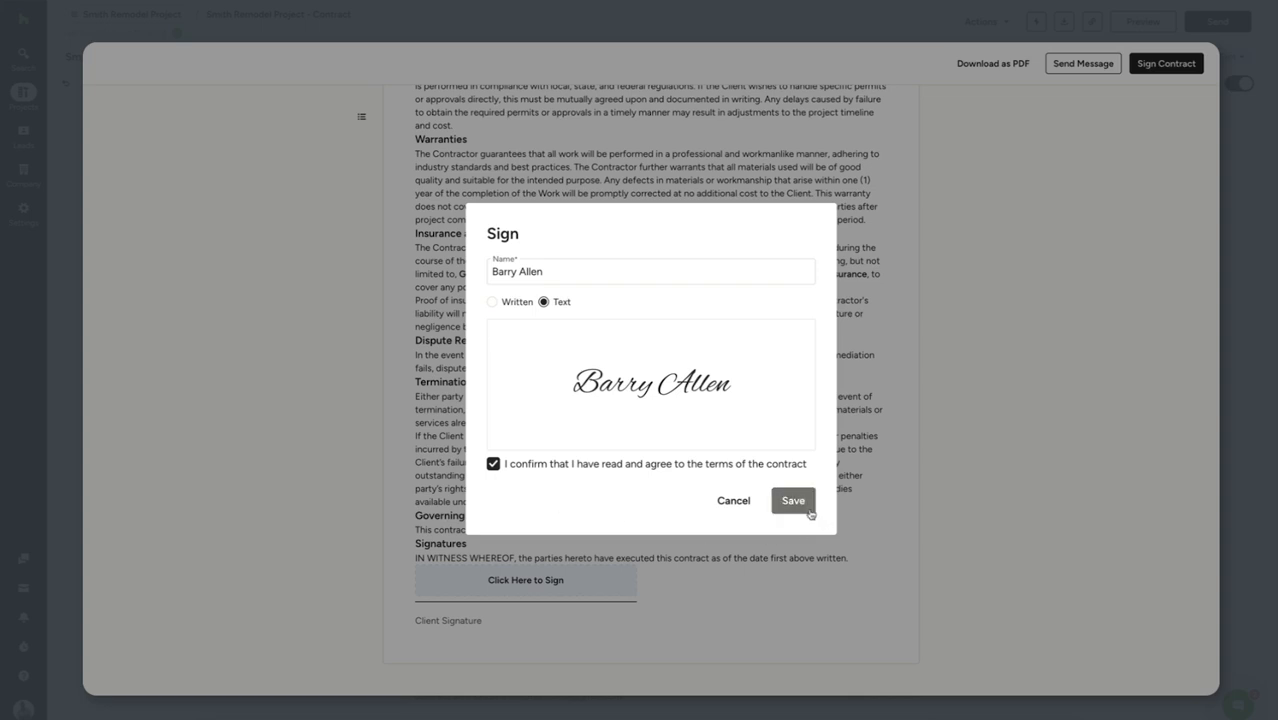
pyautogui.click(793, 500)
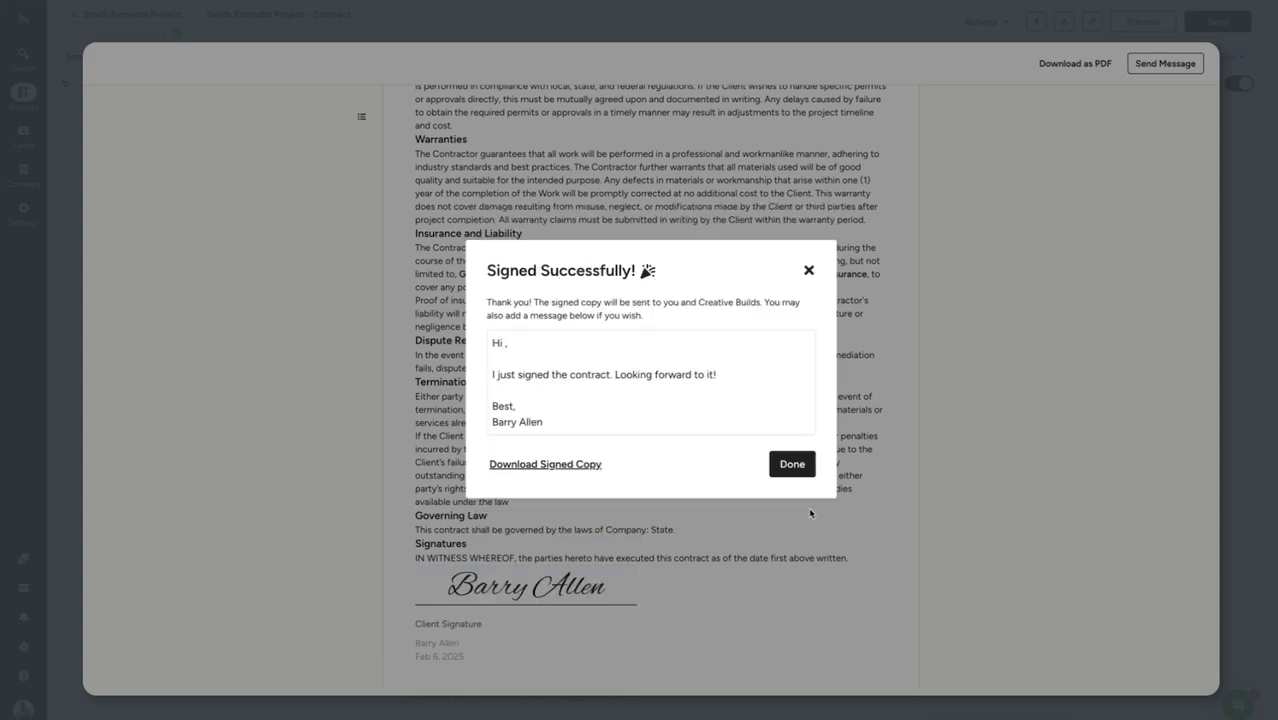
pyautogui.click(792, 463)
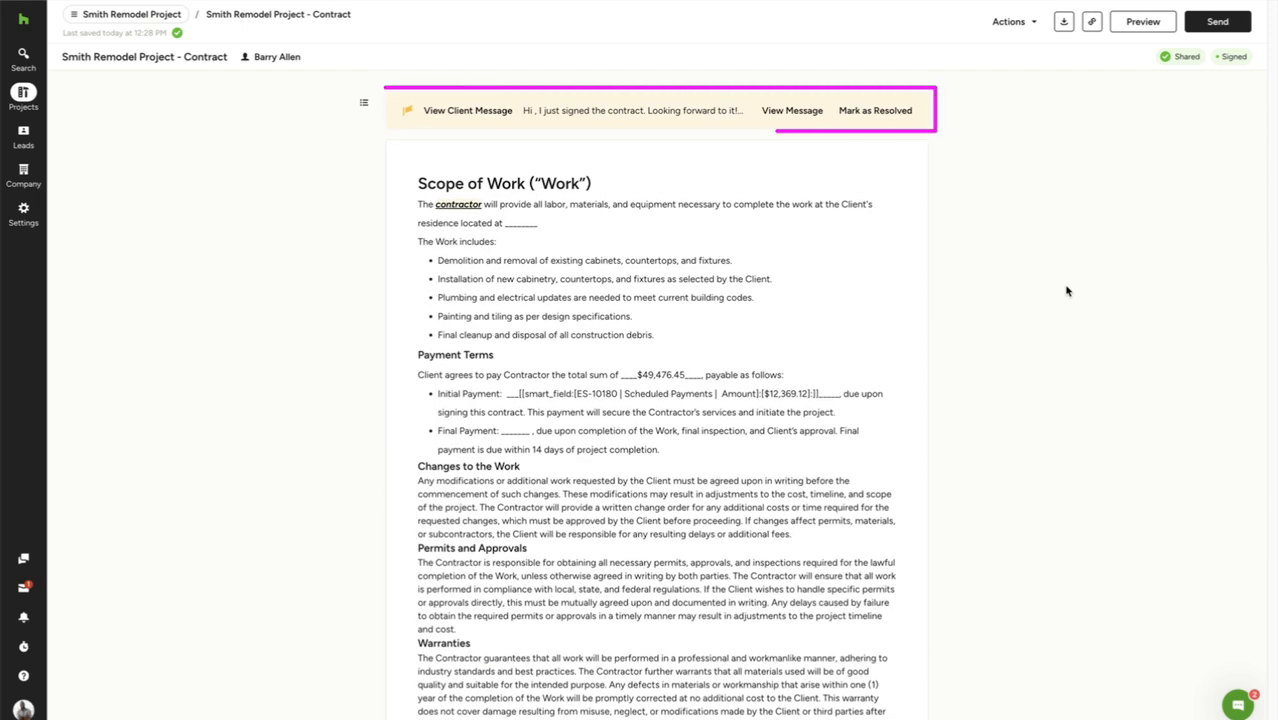
# Read the client's signing message, mark it resolved and return to the company dashboard.
pyautogui.click(792, 110)
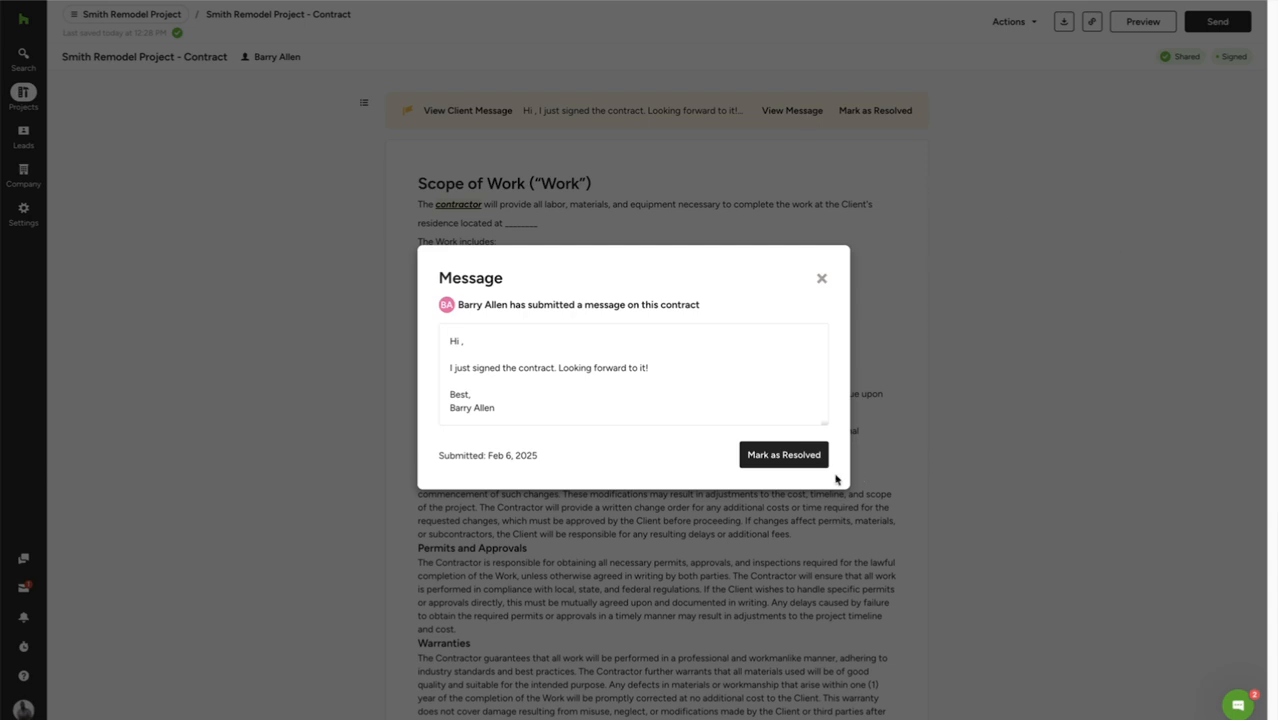
pyautogui.click(783, 454)
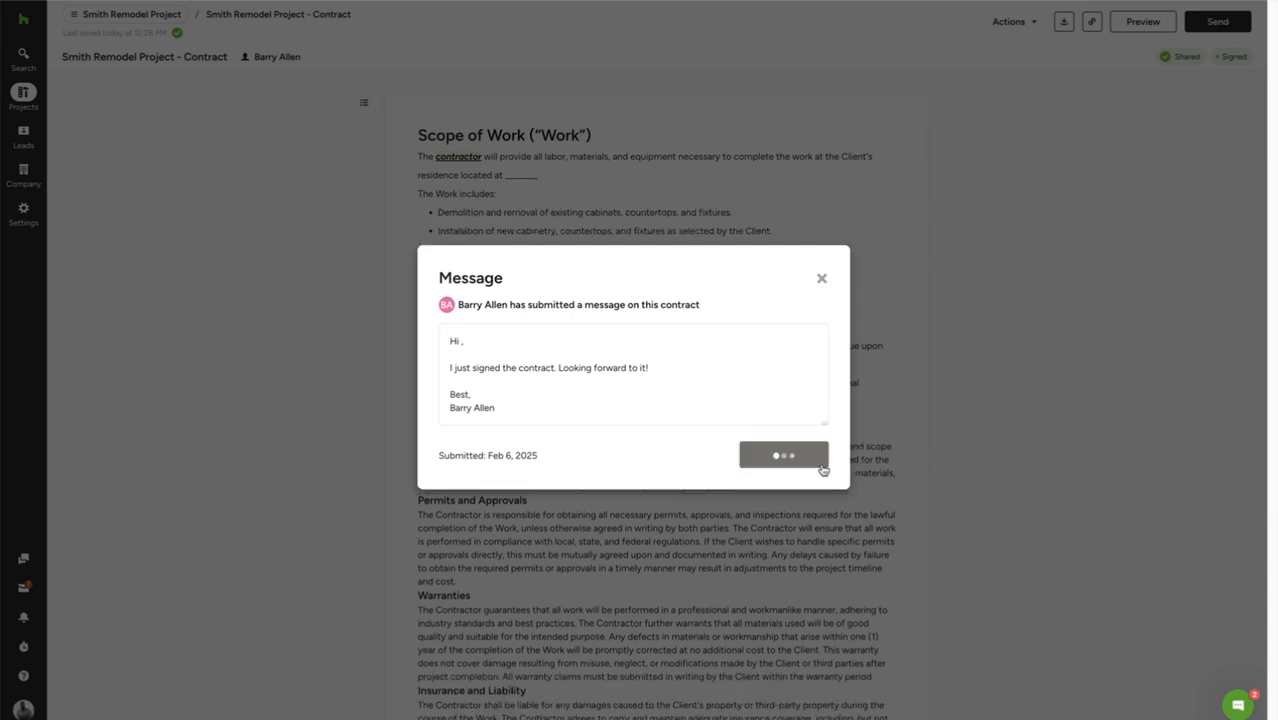
pyautogui.click(783, 455)
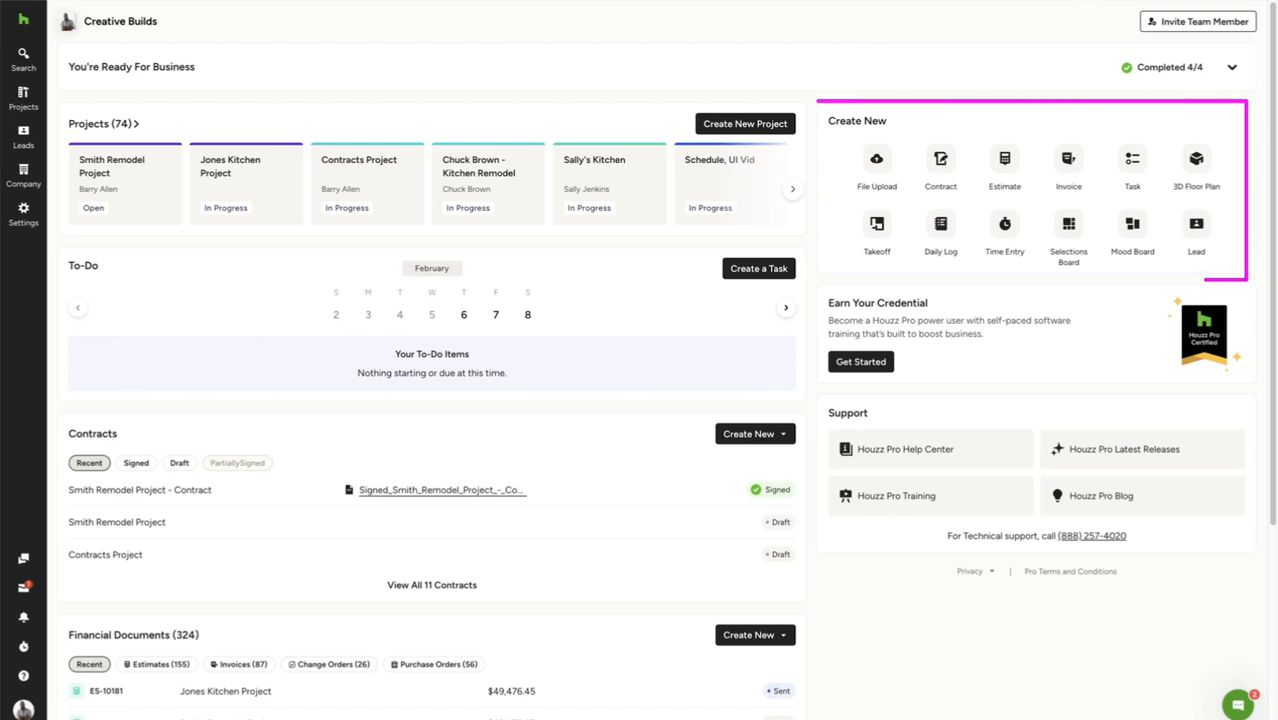
pyautogui.moveTo(945, 163)
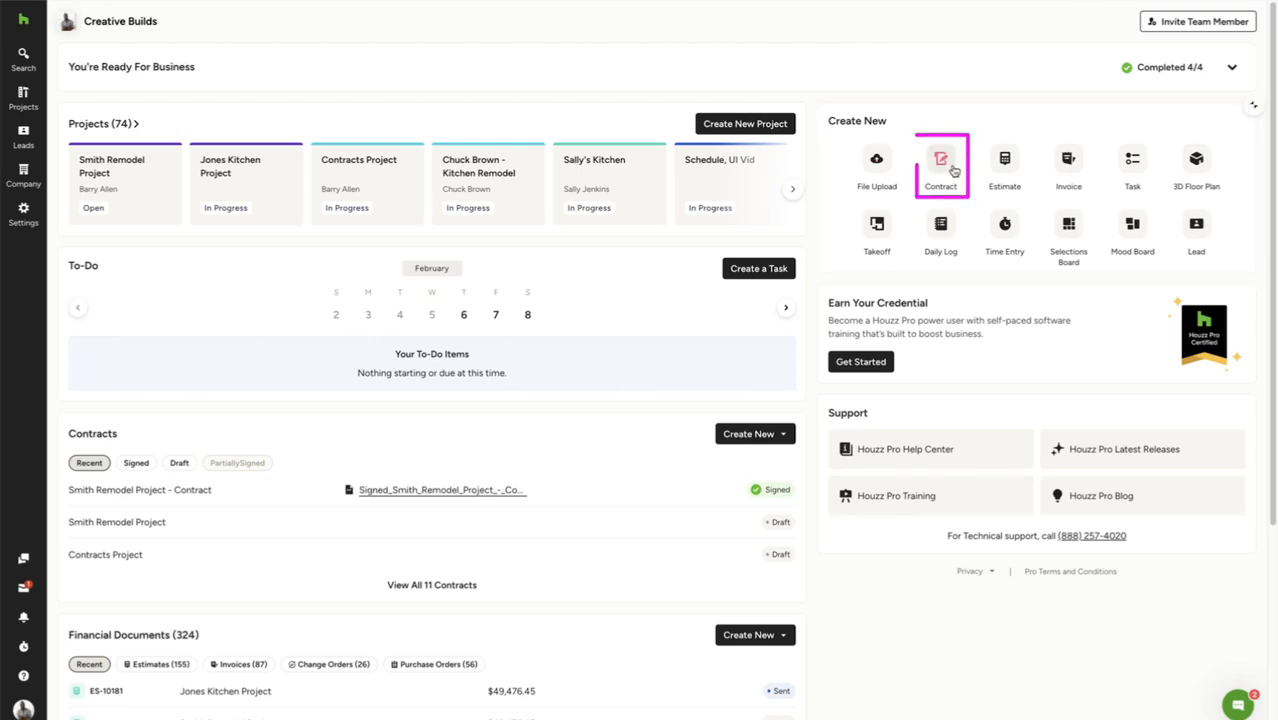
# Create a contract by uploading the Scope of Work PDF and assign it to an existing project.
pyautogui.click(941, 165)
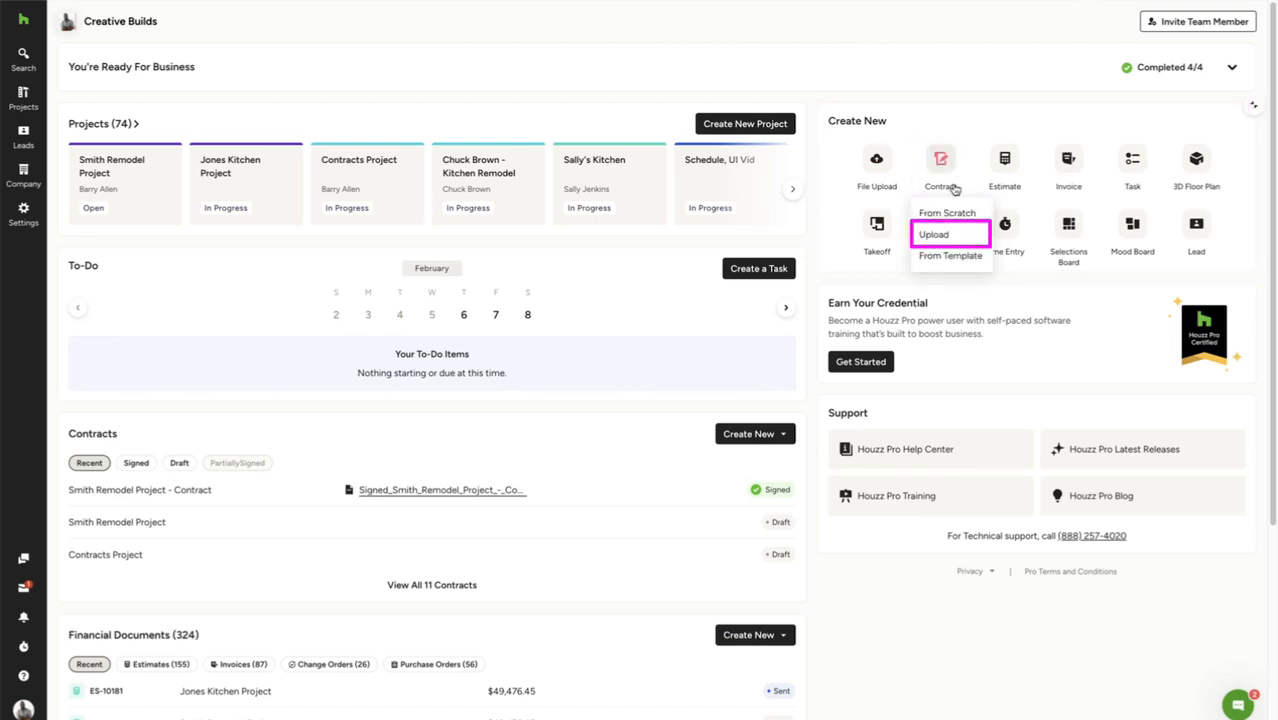
pyautogui.click(937, 233)
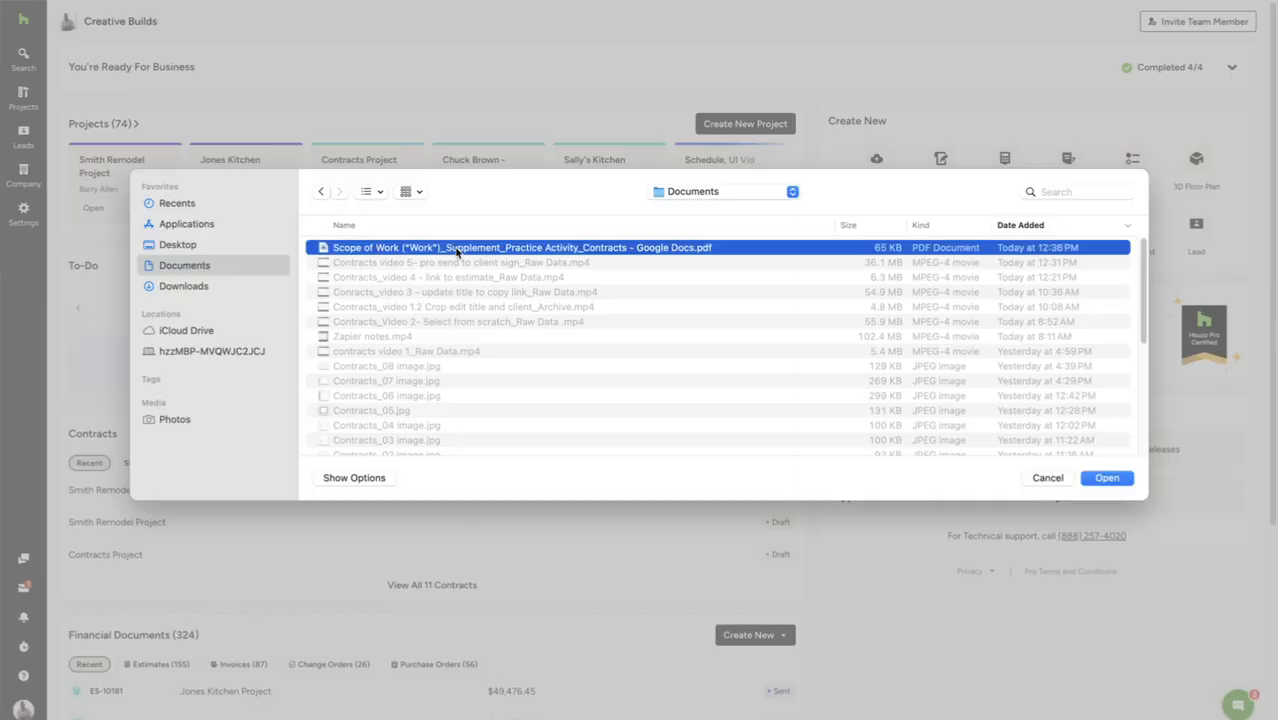
pyautogui.click(1106, 478)
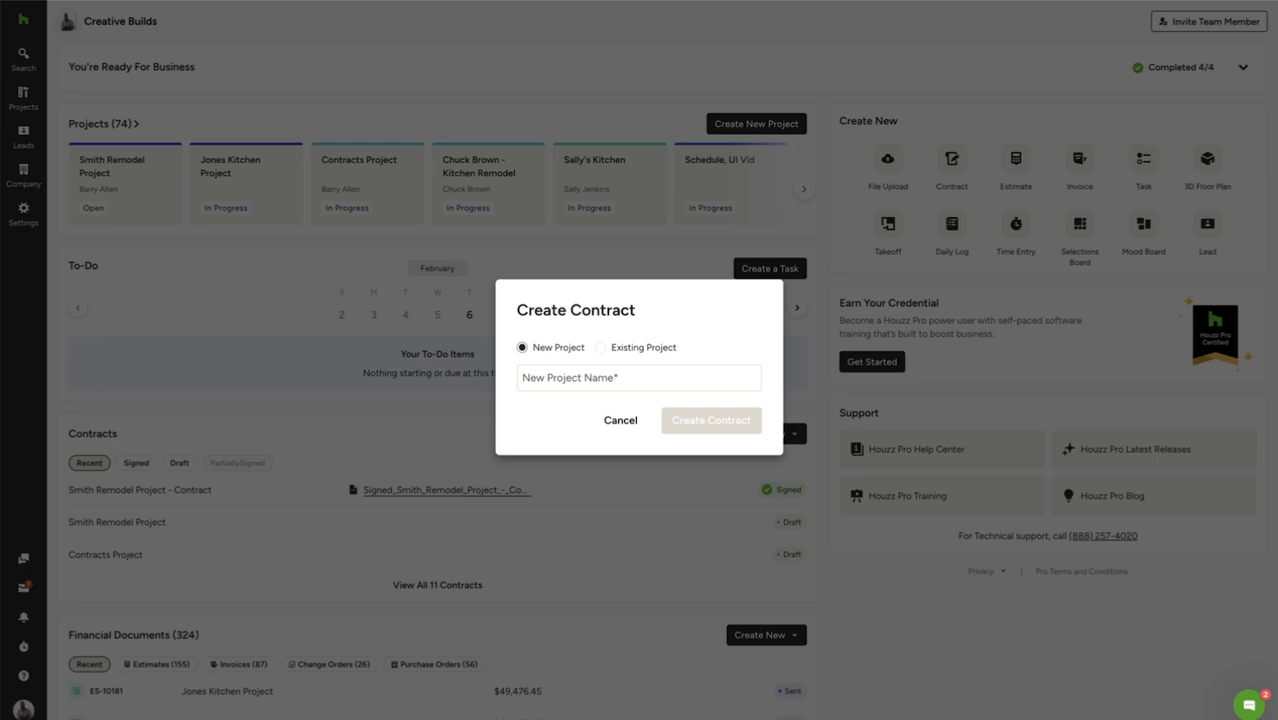
pyautogui.click(603, 347)
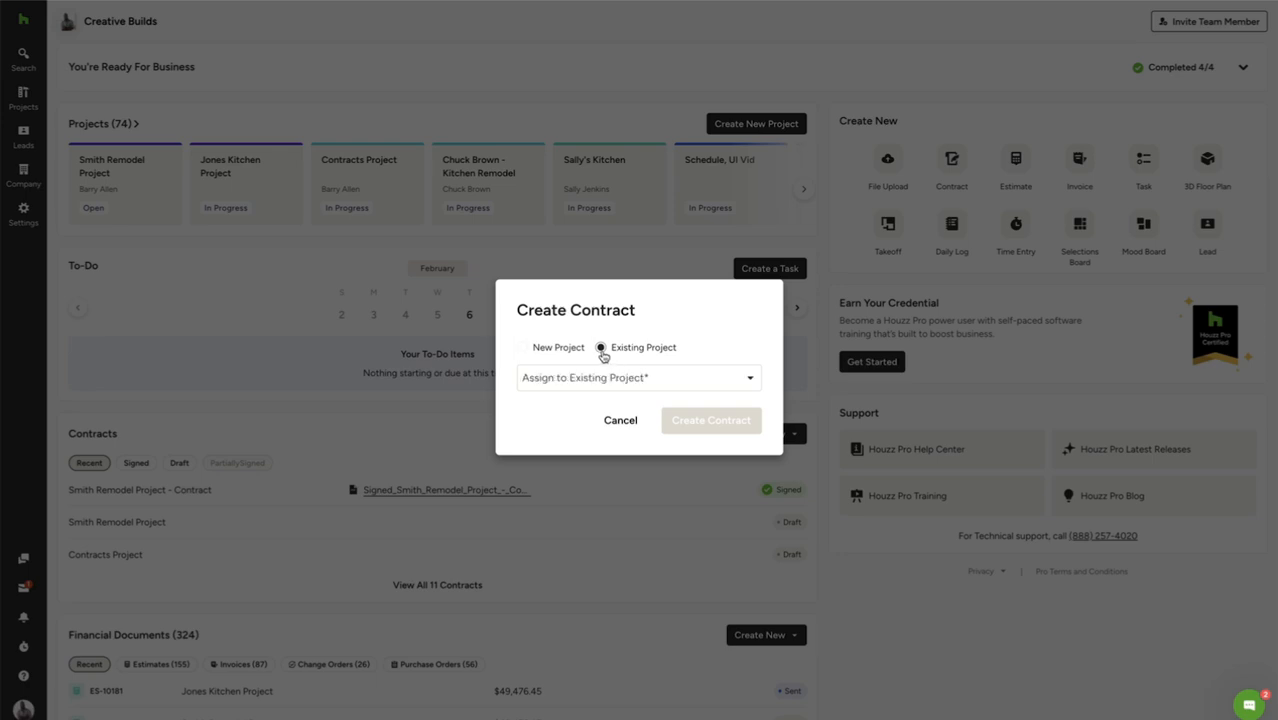
pyautogui.click(638, 378)
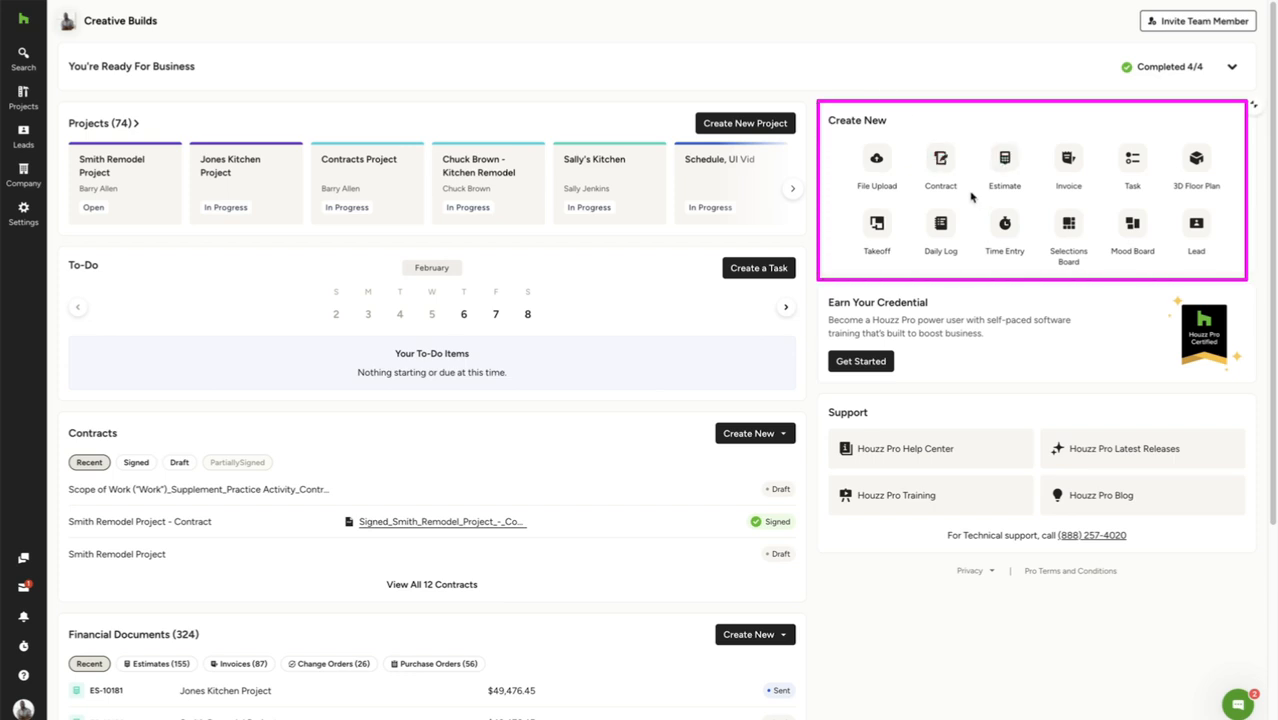
# Create a contract from the General Contractor Contract Agreement template for Smith Remodel Project.
pyautogui.click(940, 160)
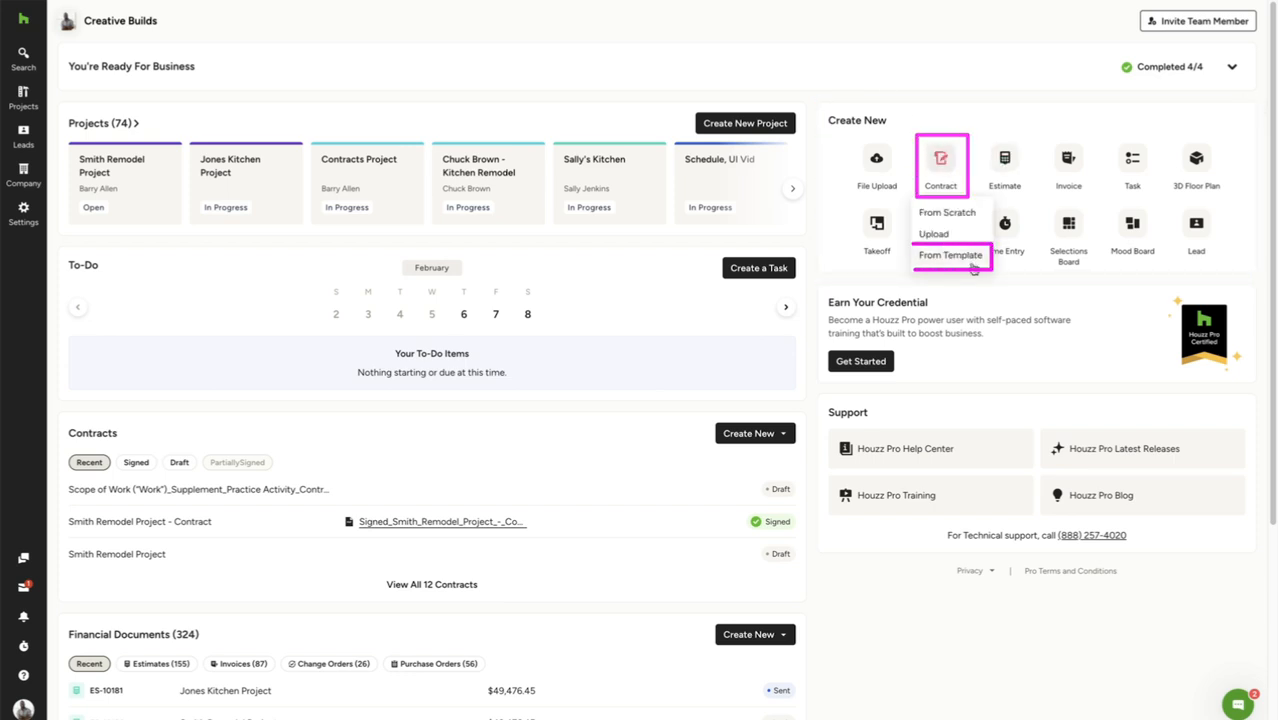
pyautogui.click(951, 256)
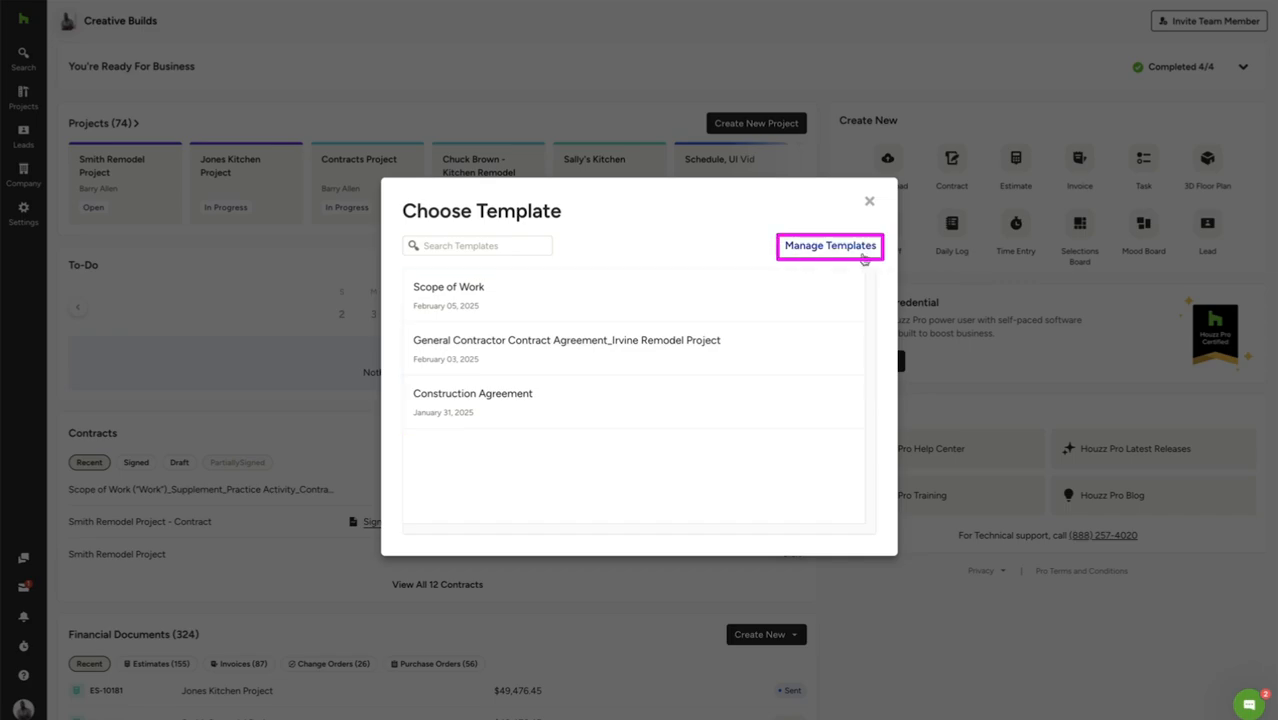
pyautogui.click(830, 246)
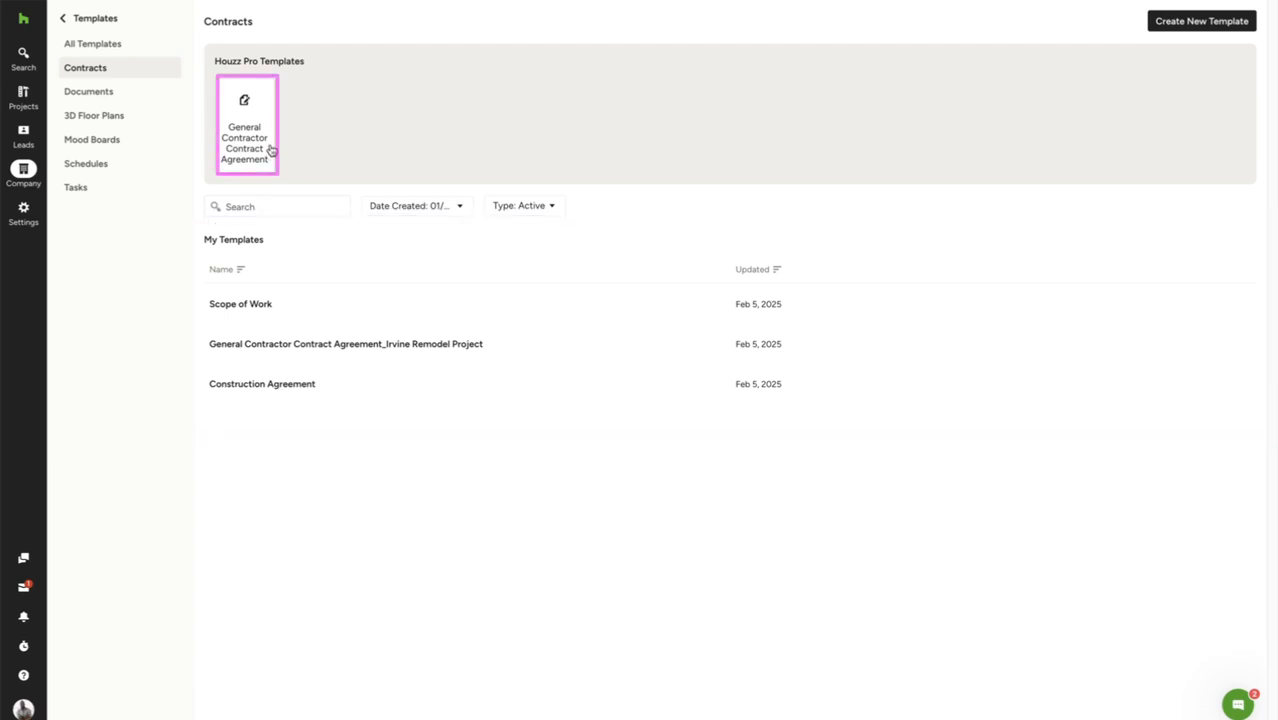
pyautogui.click(247, 130)
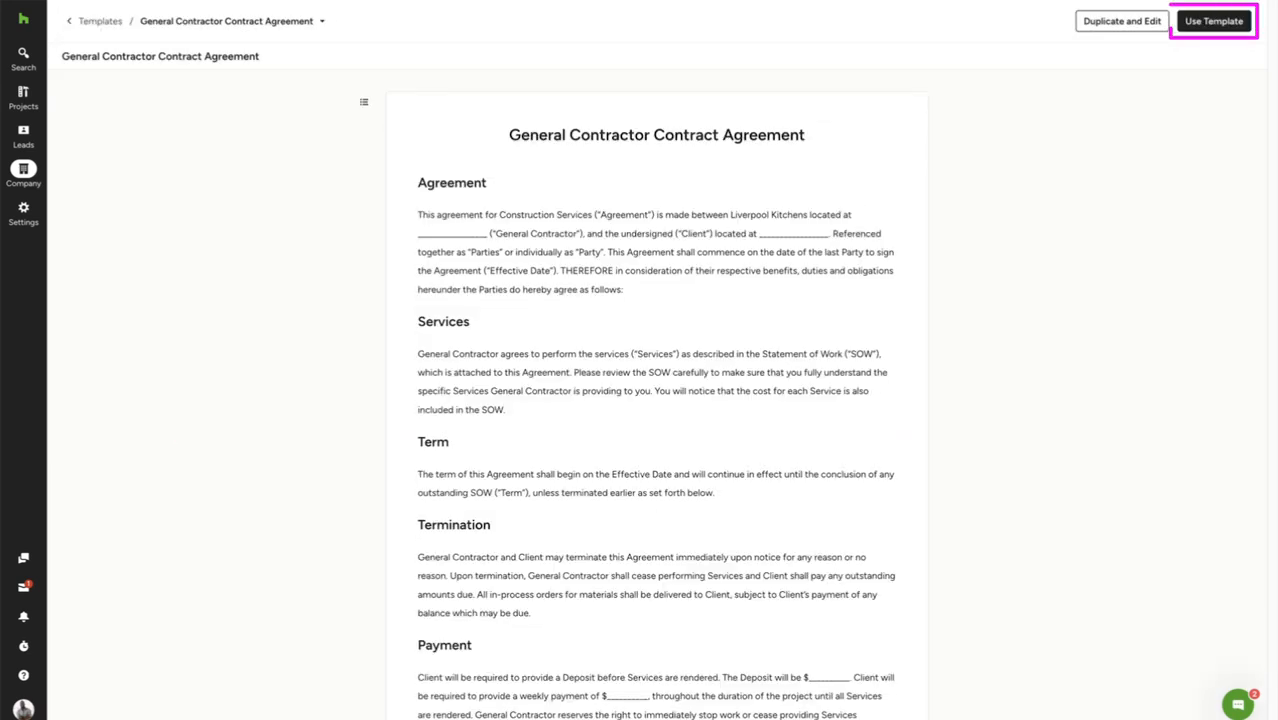
pyautogui.click(1216, 21)
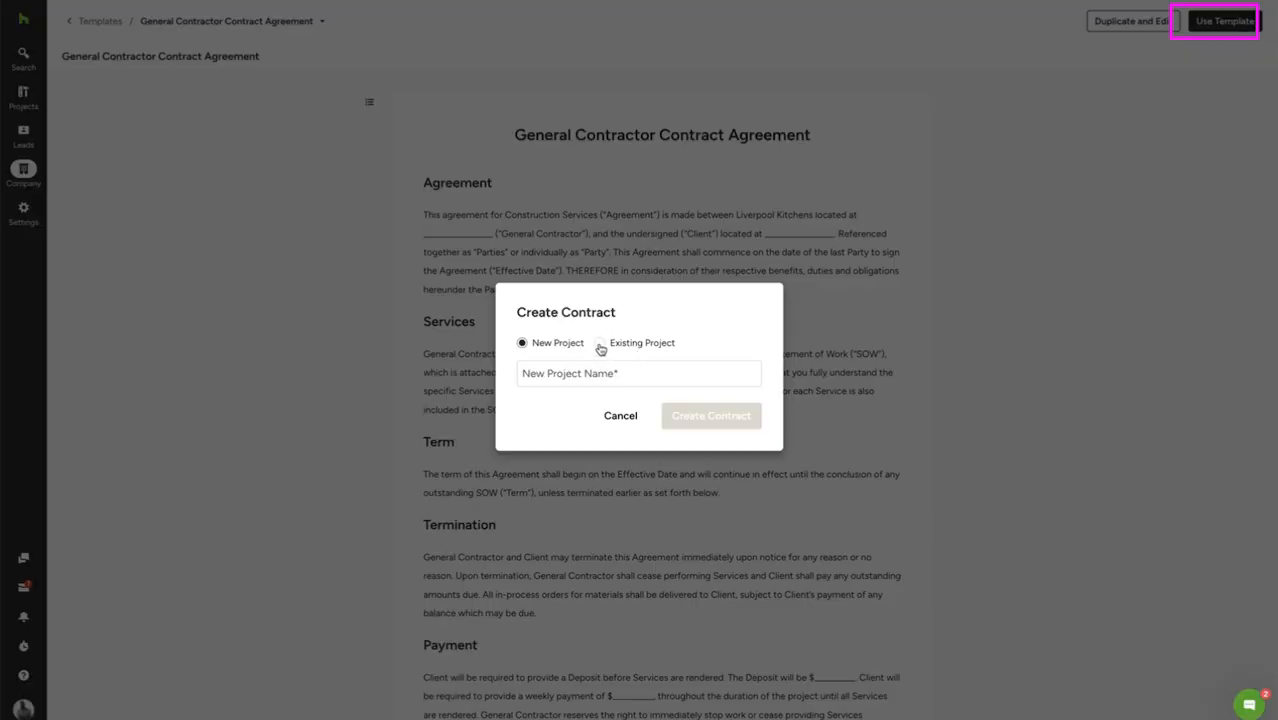
pyautogui.click(608, 342)
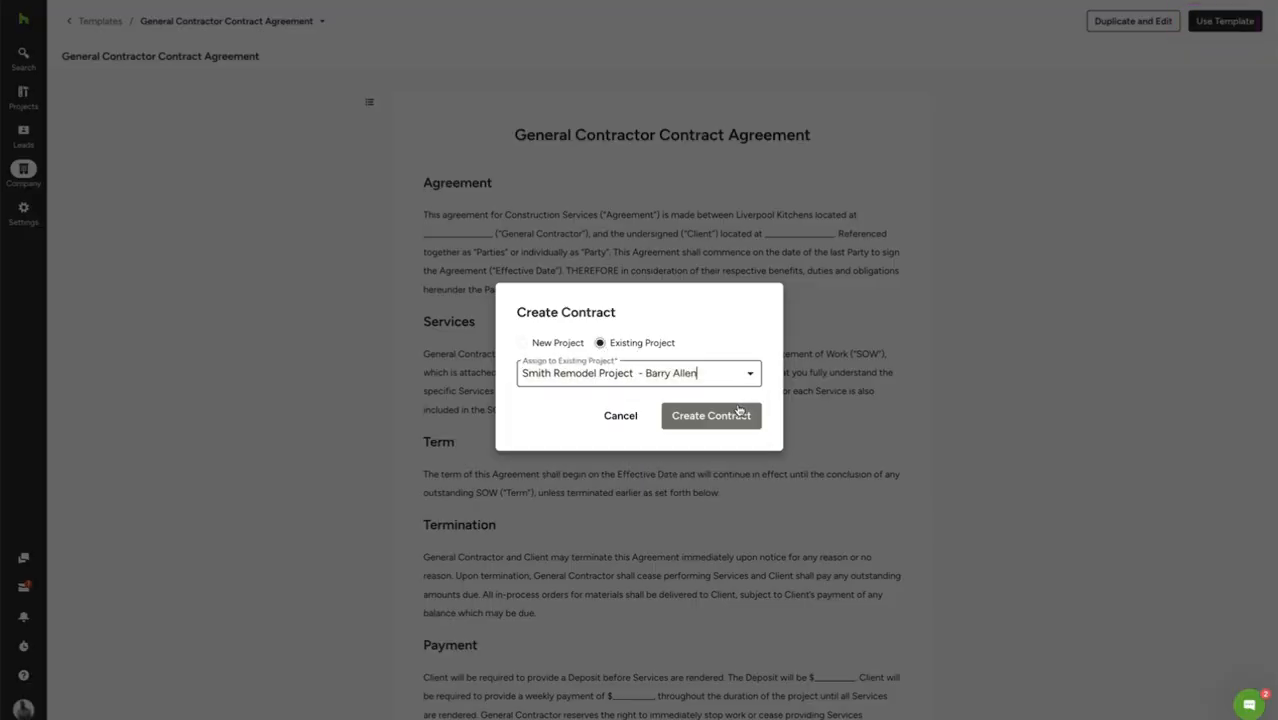
pyautogui.click(711, 415)
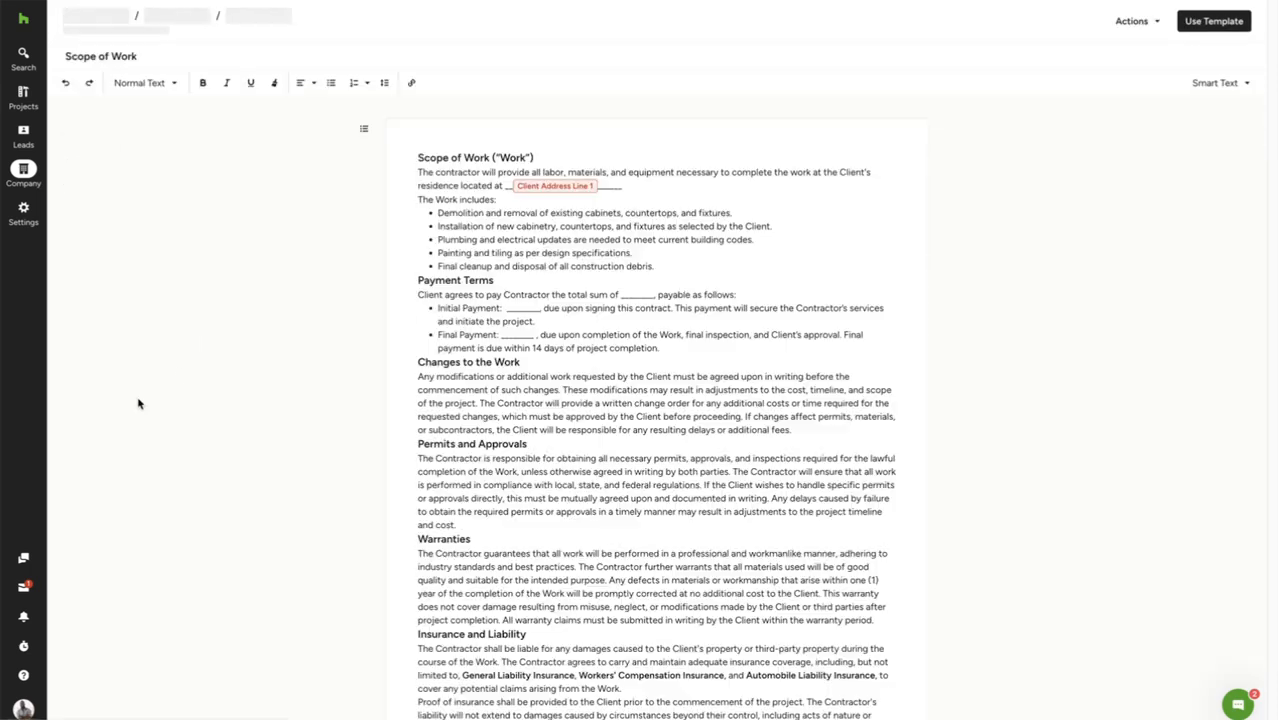
# Insert the Client Full Name smart-text field after the client address in the Scope of Work template.
pyautogui.click(1227, 84)
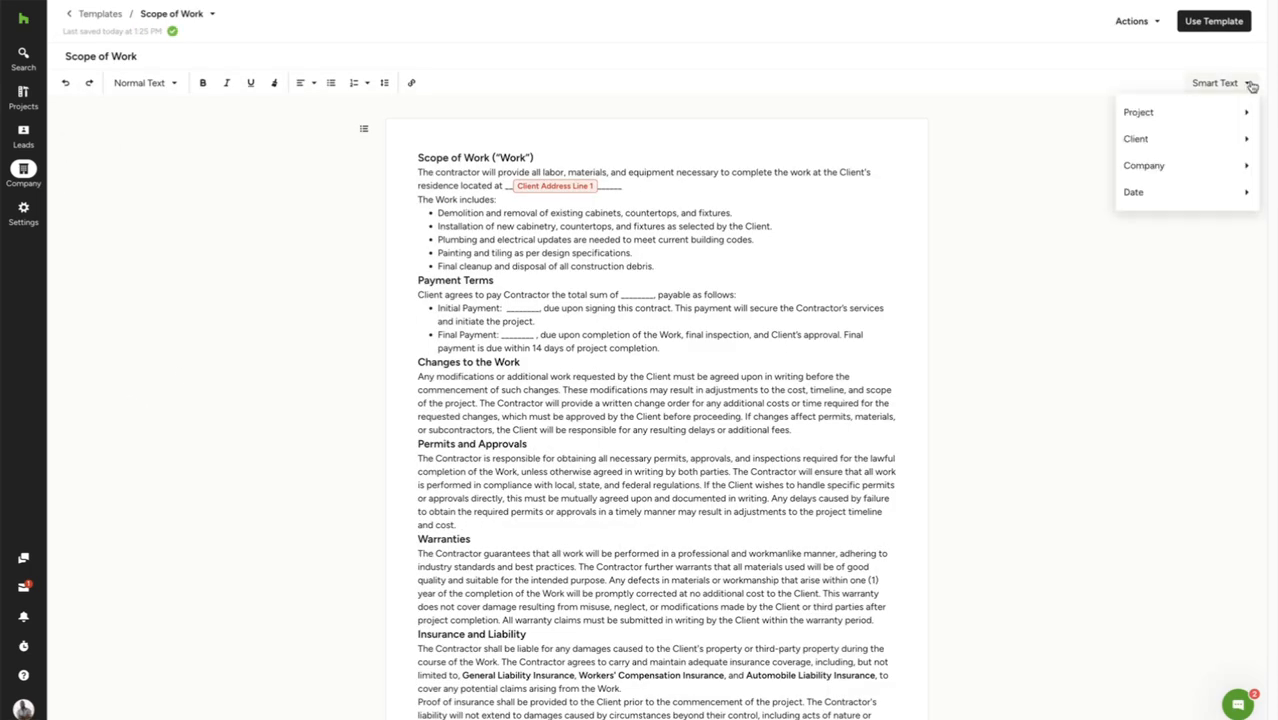
pyautogui.click(1135, 138)
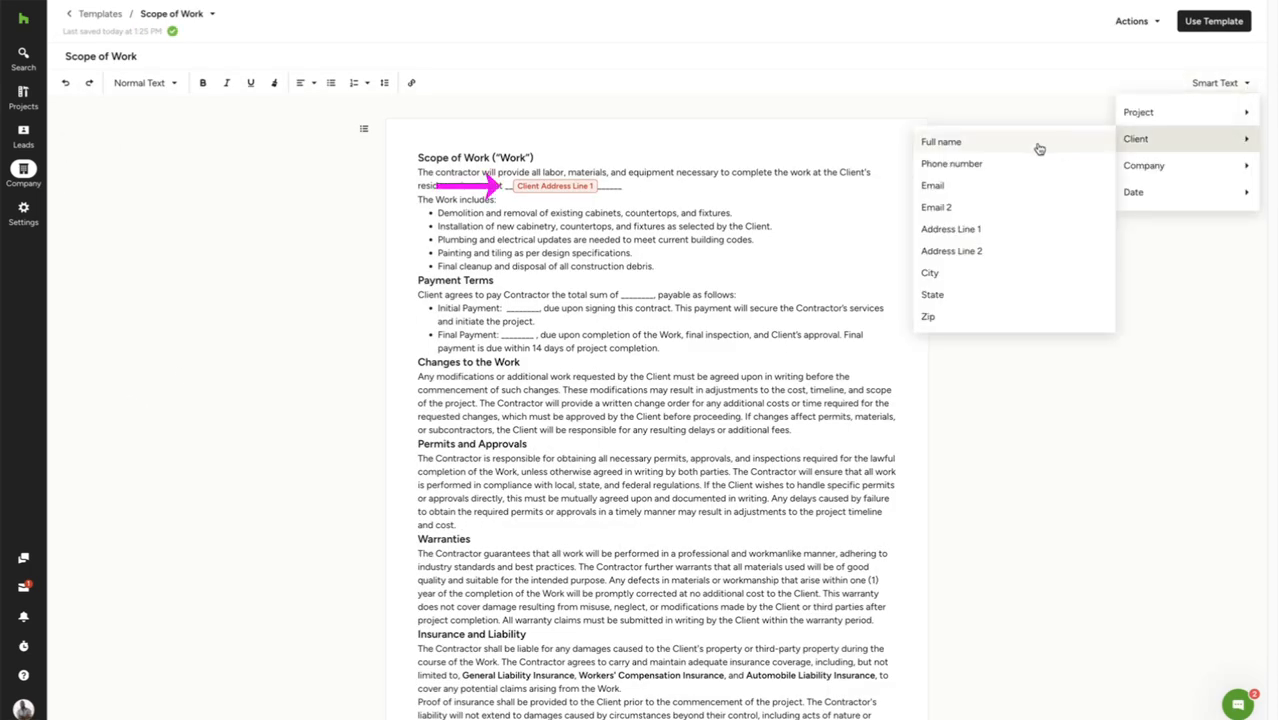
pyautogui.click(940, 141)
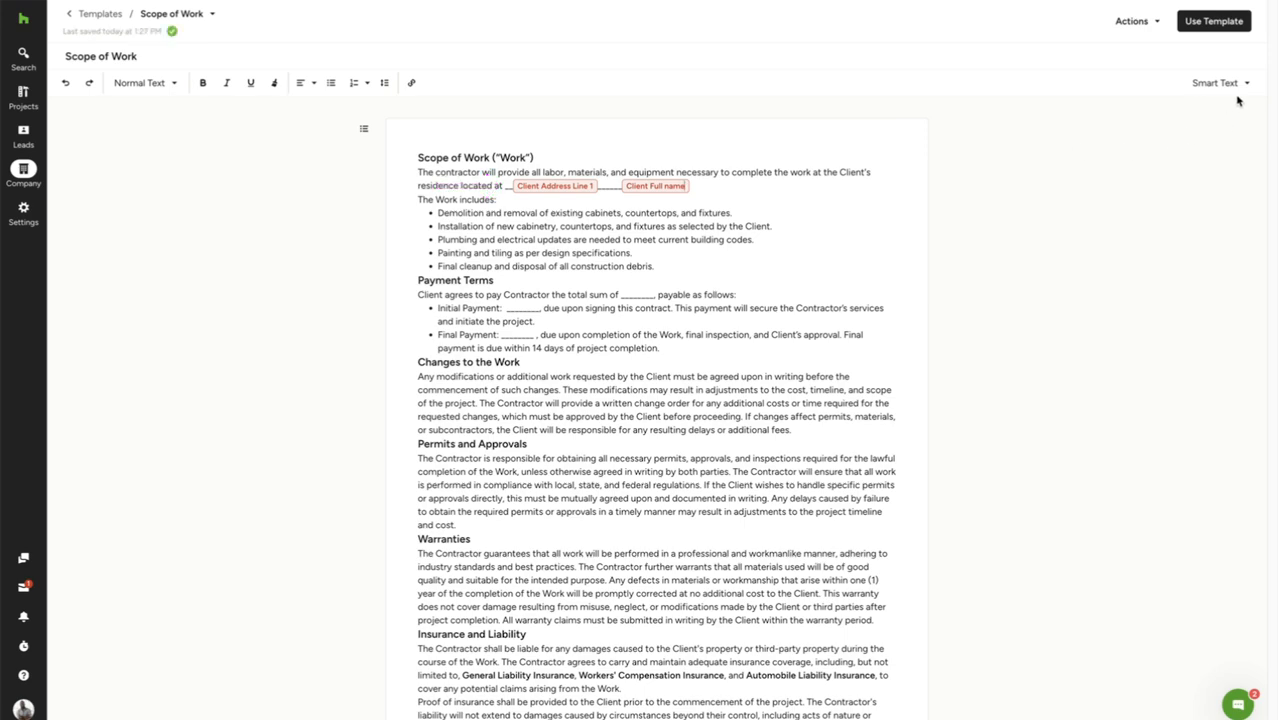